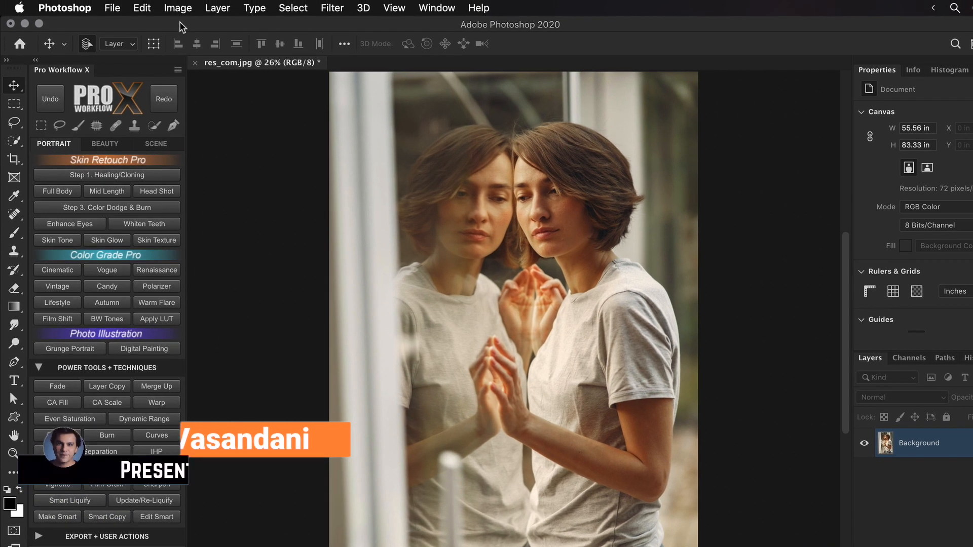
Bring up Image Size for the 4000×6000 px, 72 ppi portrait
click(178, 8)
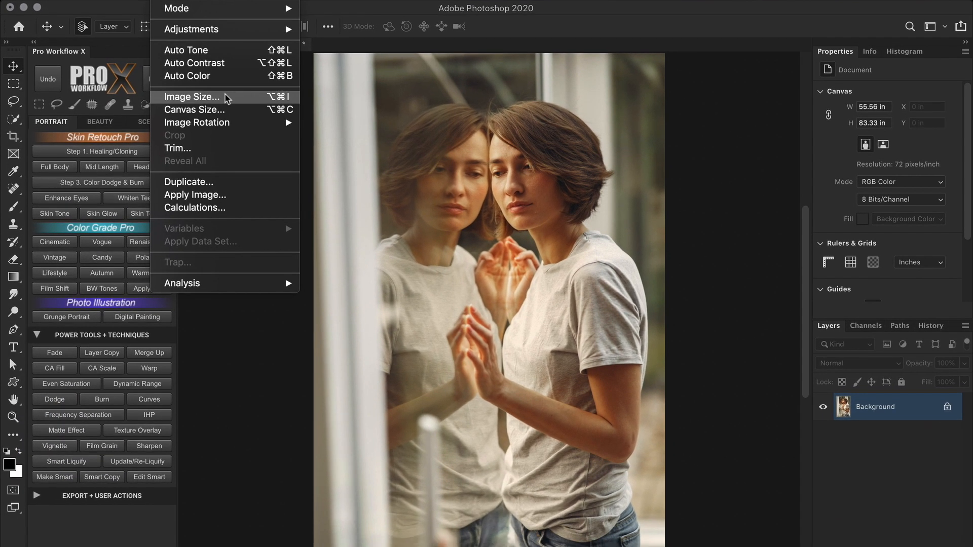
click(191, 98)
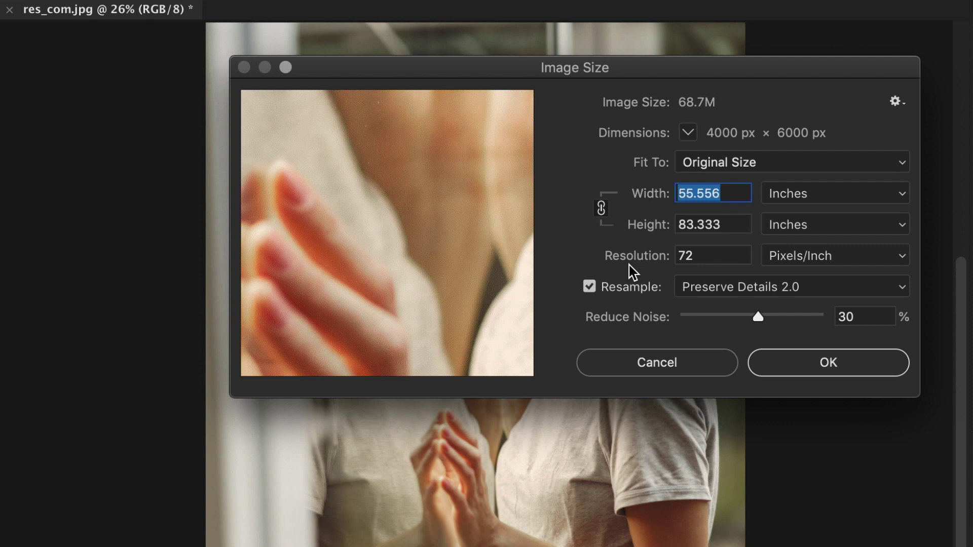
mouse_move(687, 275)
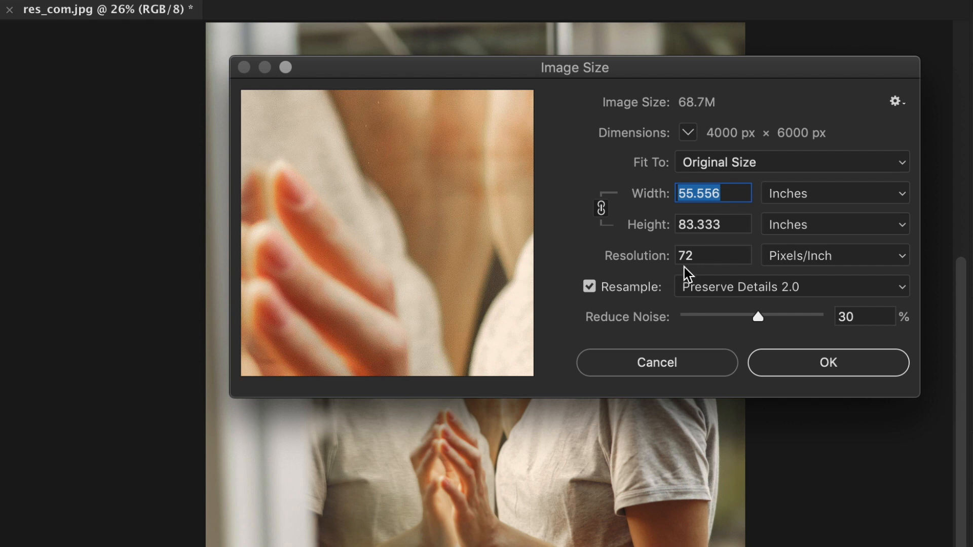
mouse_move(823, 275)
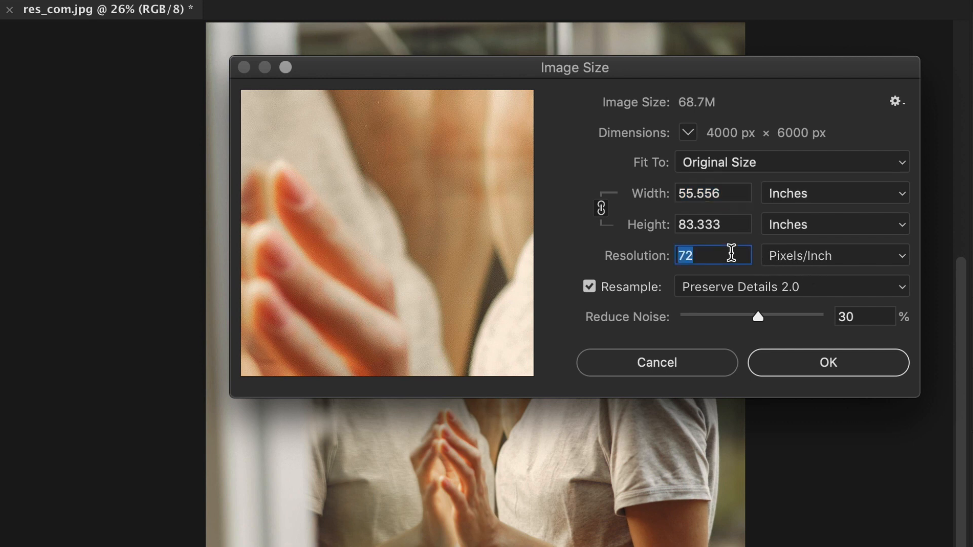
mouse_move(823, 273)
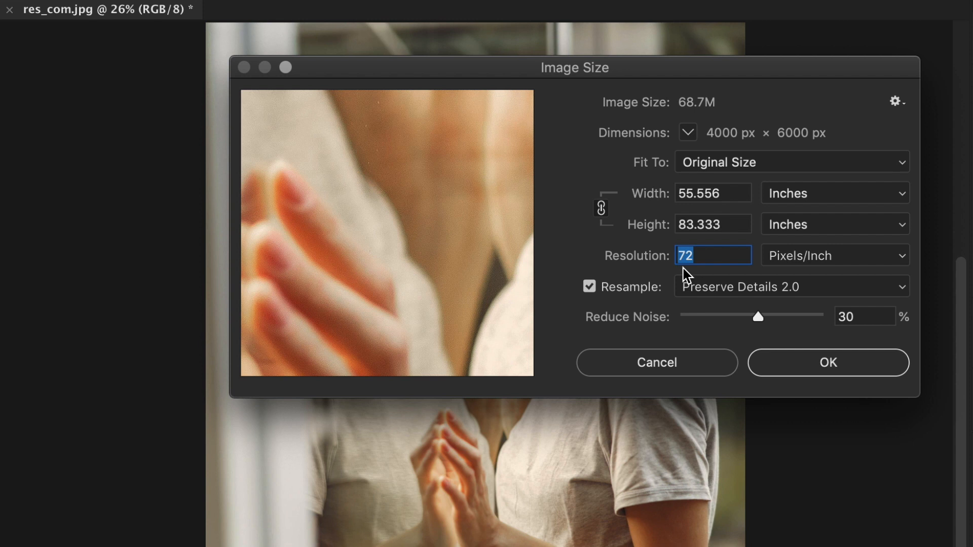
mouse_move(642, 270)
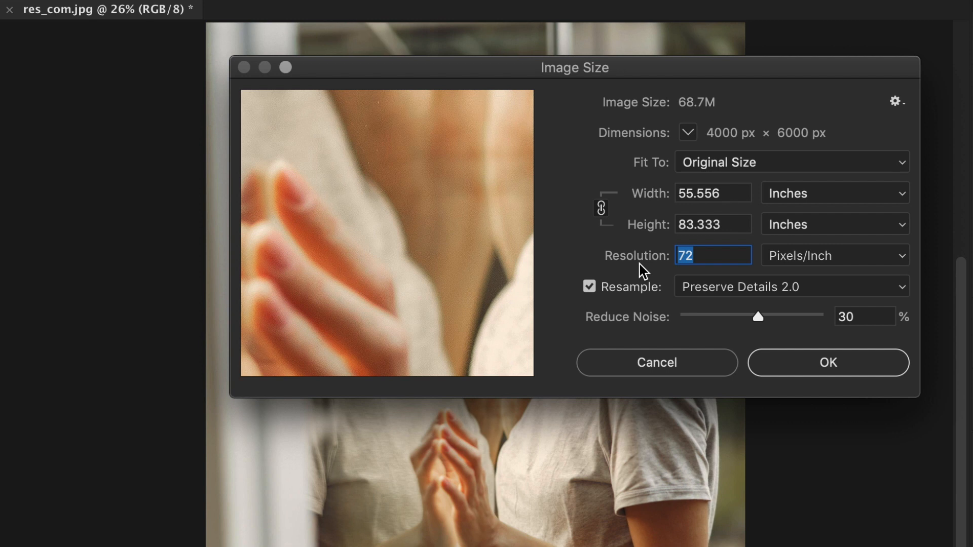
mouse_move(733, 155)
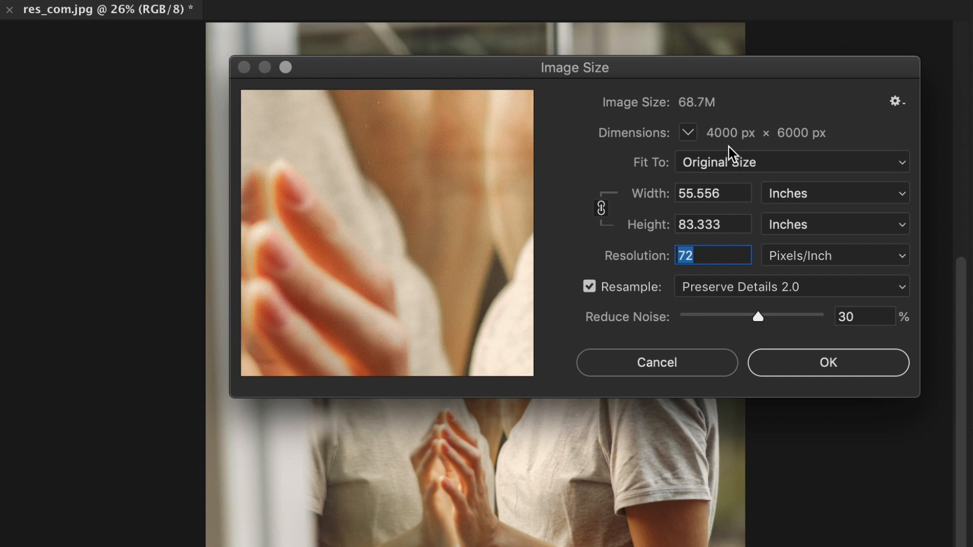
mouse_move(649, 156)
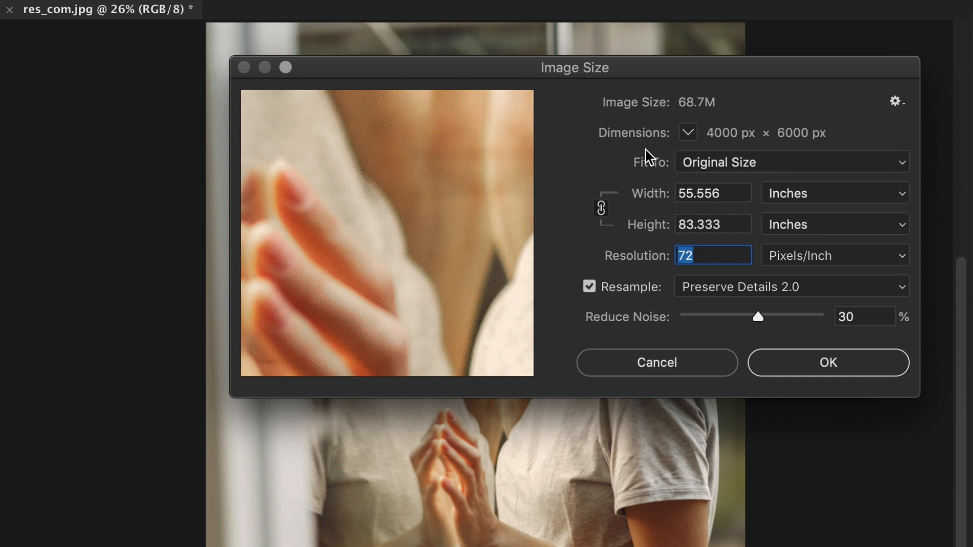
mouse_move(649, 157)
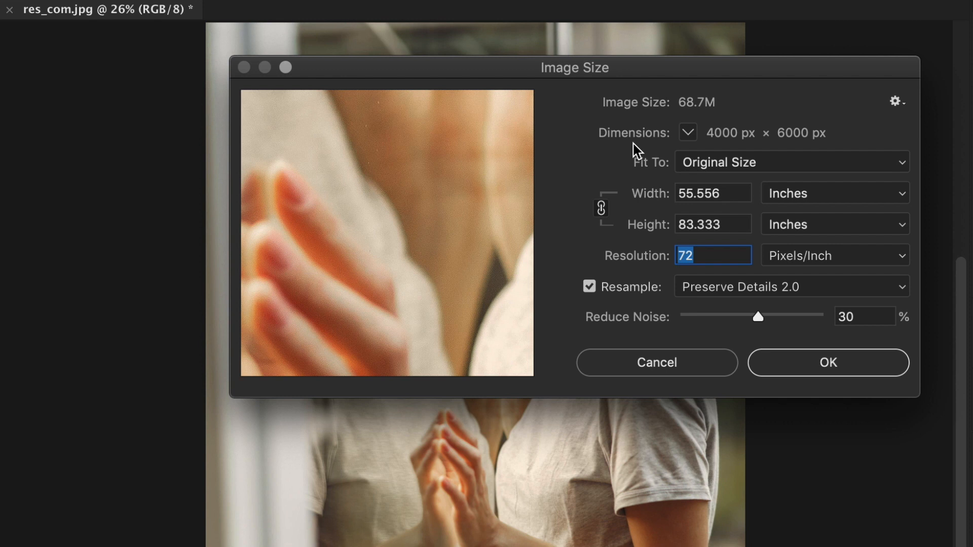
mouse_move(580, 85)
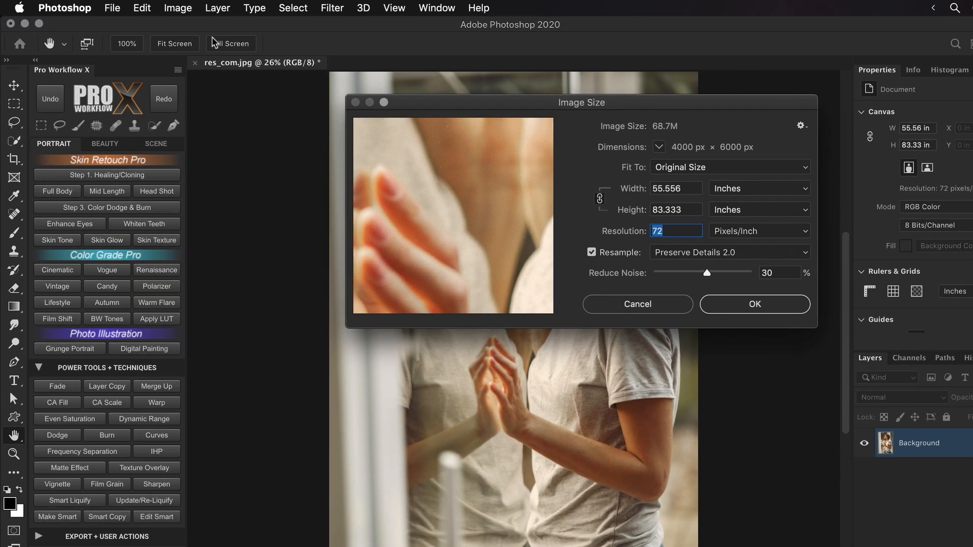
Cancel out of Image Size without resizing, then bring it back up unchanged
click(177, 8)
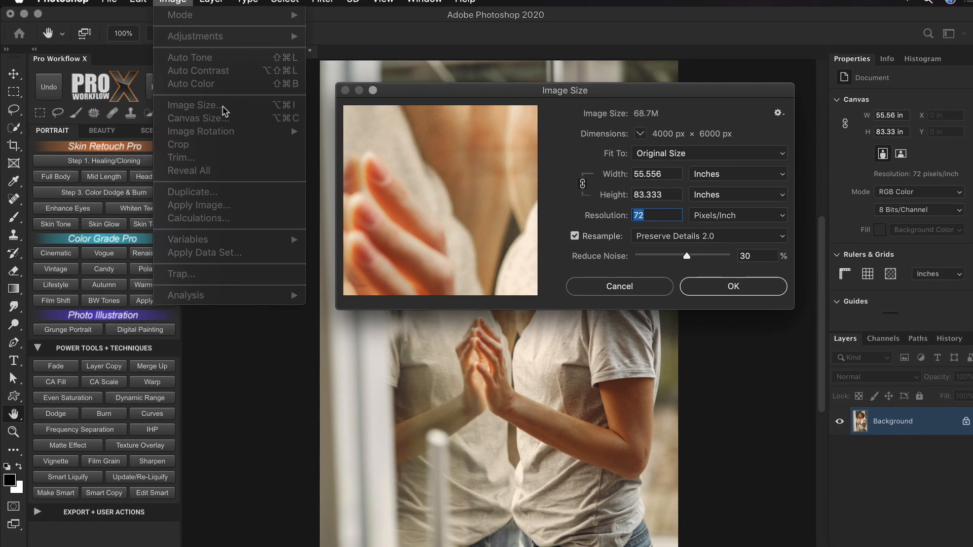
click(618, 286)
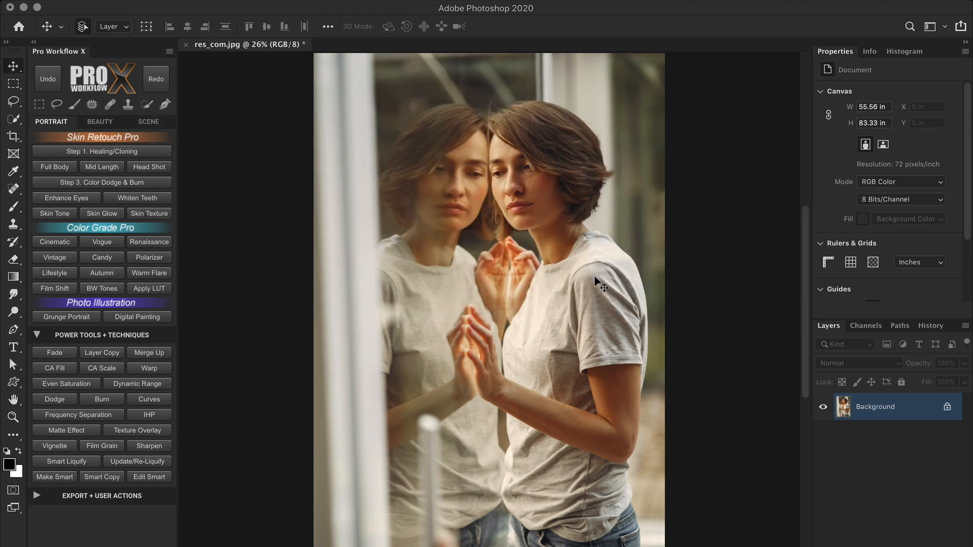
click(55, 370)
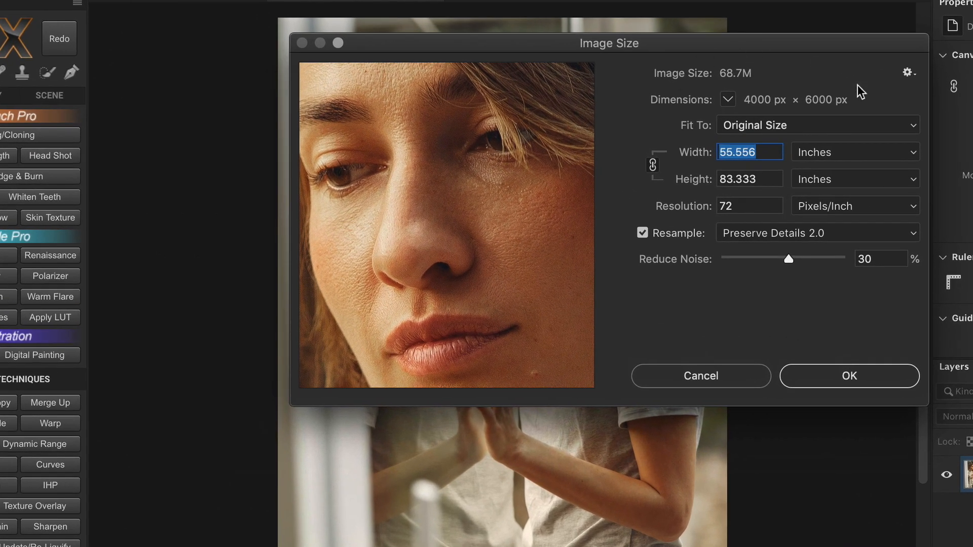
mouse_move(790, 314)
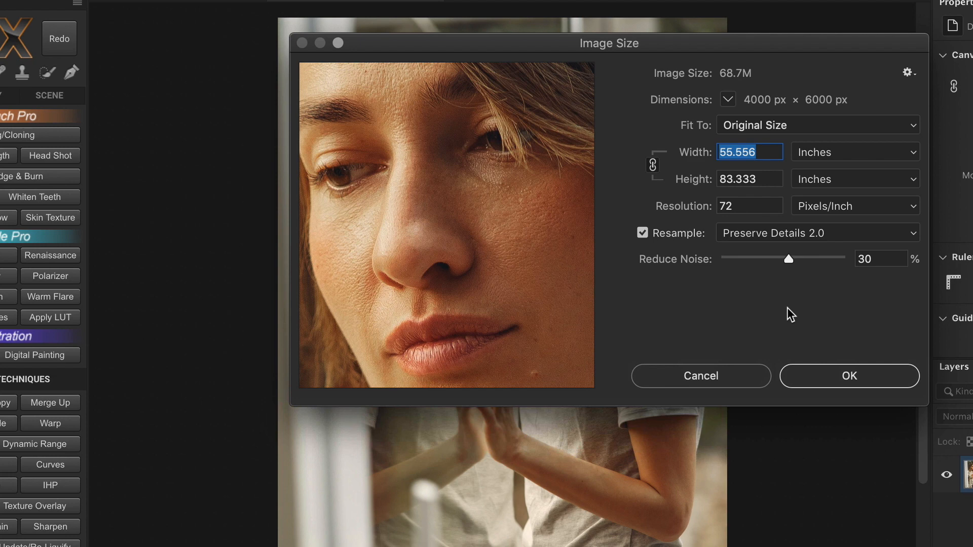
mouse_move(799, 115)
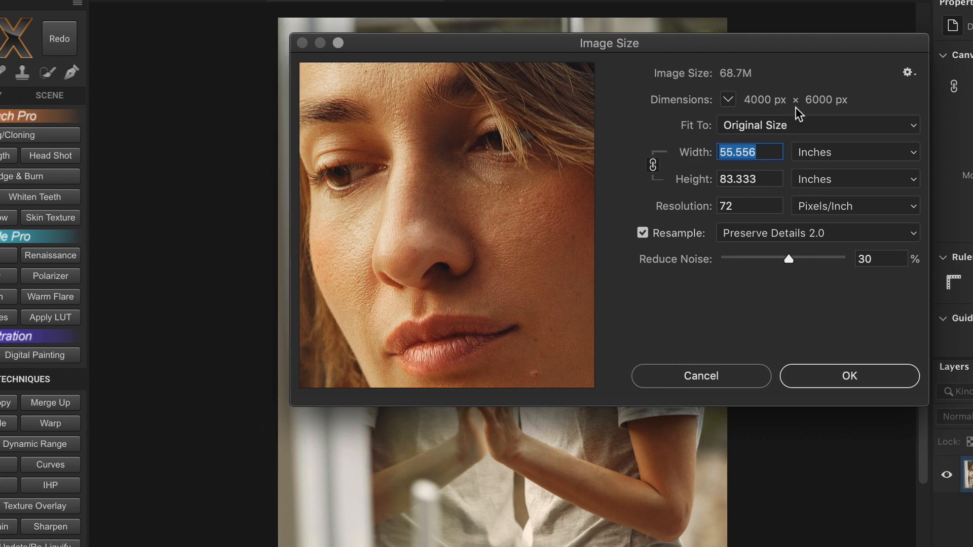
mouse_move(793, 115)
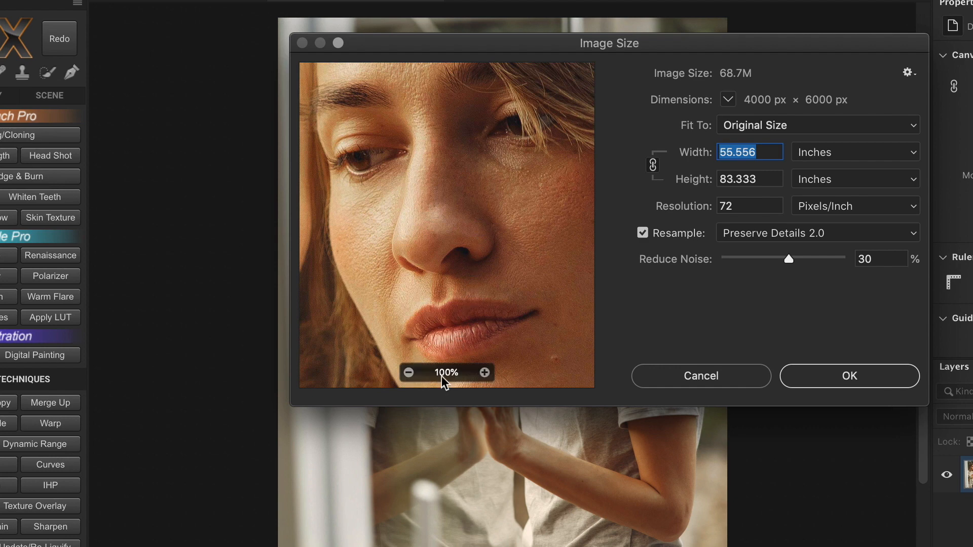
mouse_move(608, 232)
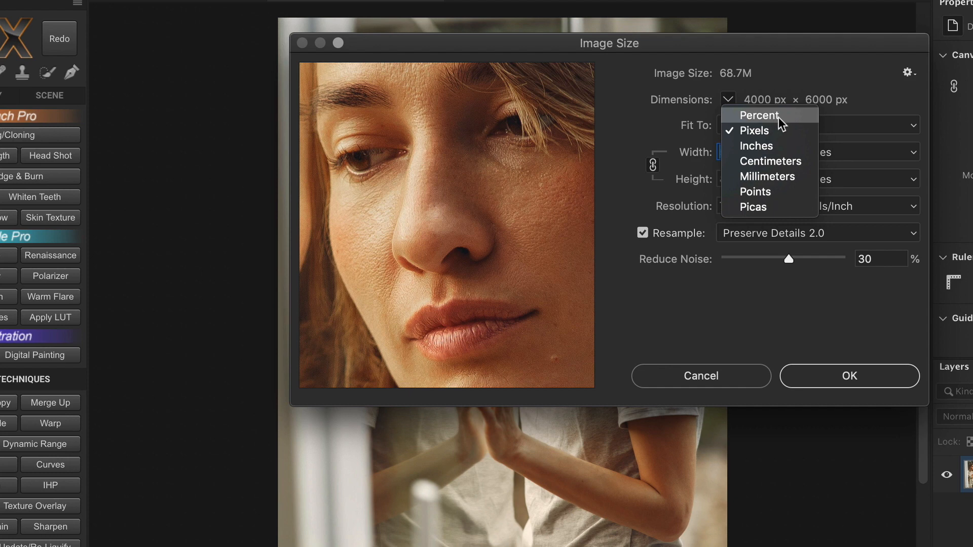
mouse_move(784, 121)
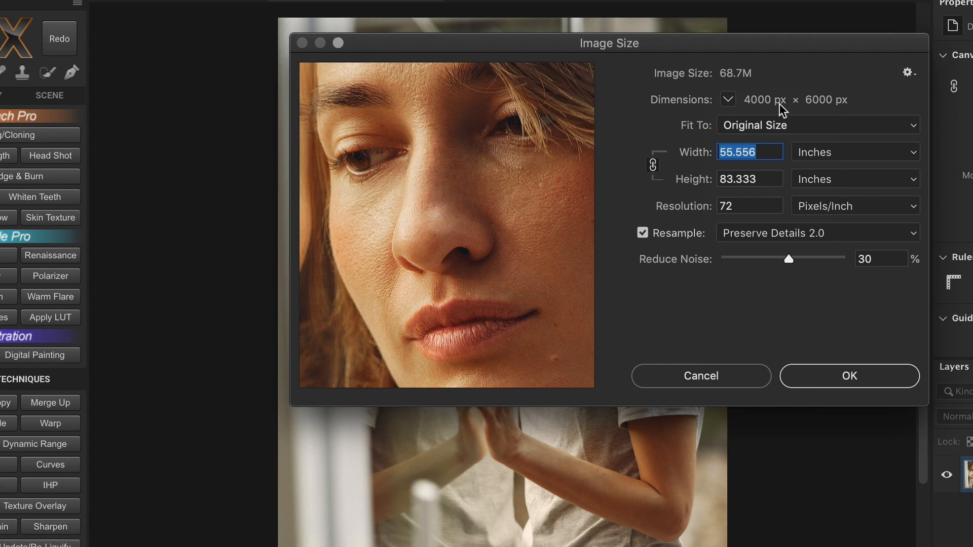
mouse_move(652, 172)
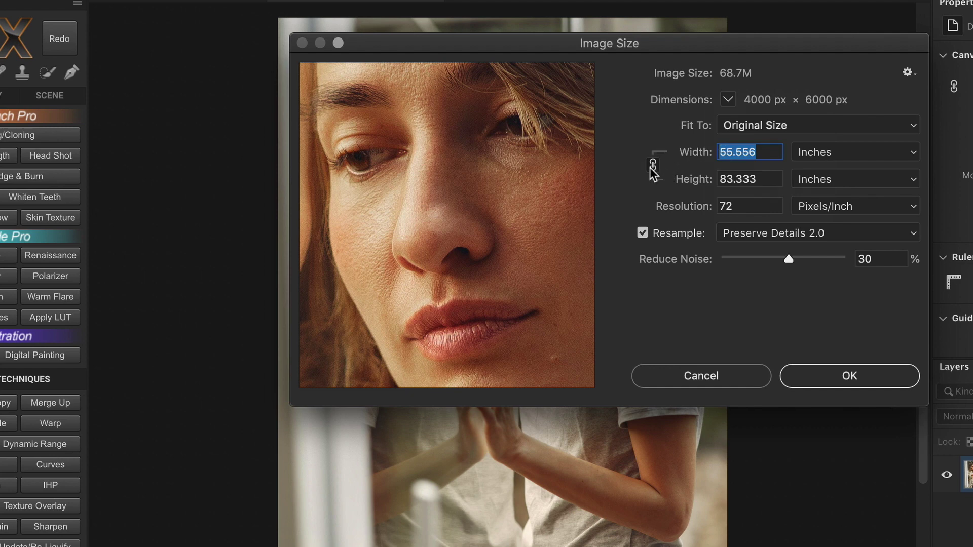
mouse_move(690, 172)
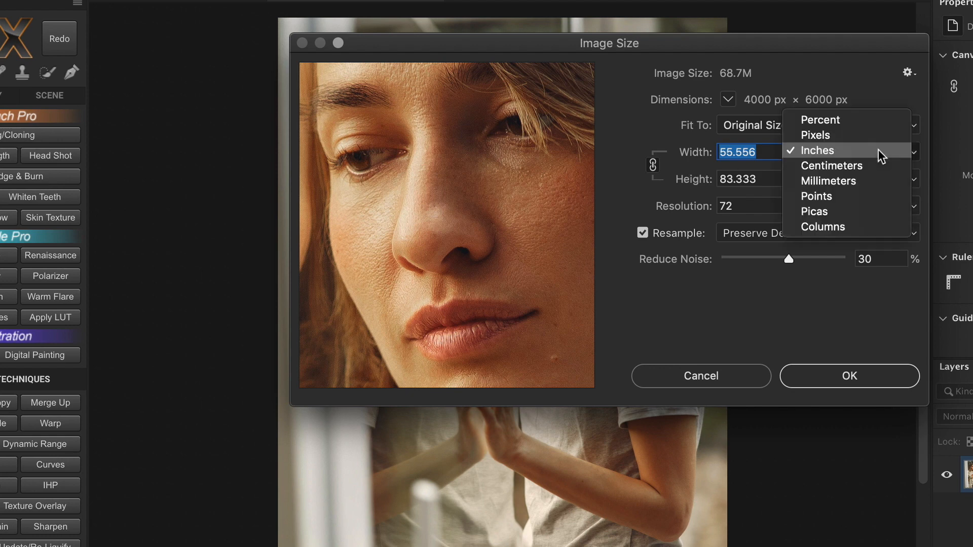
Switch the width and height units to pixels, reading 4000 × 6000
click(815, 135)
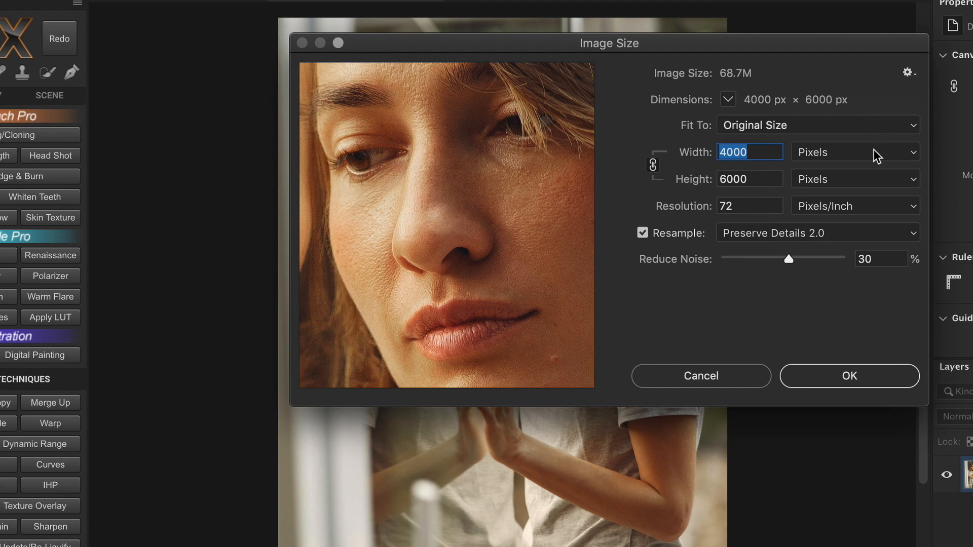
click(853, 152)
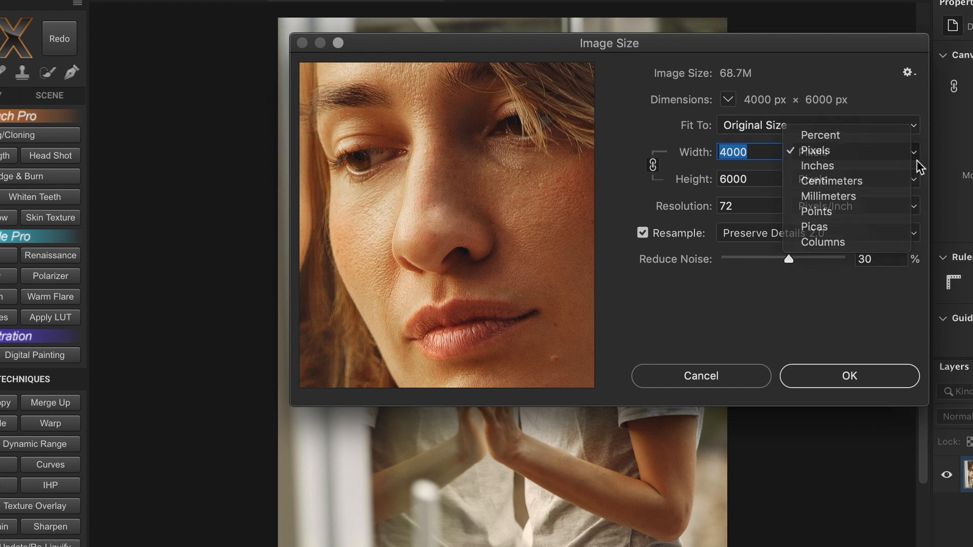
click(815, 150)
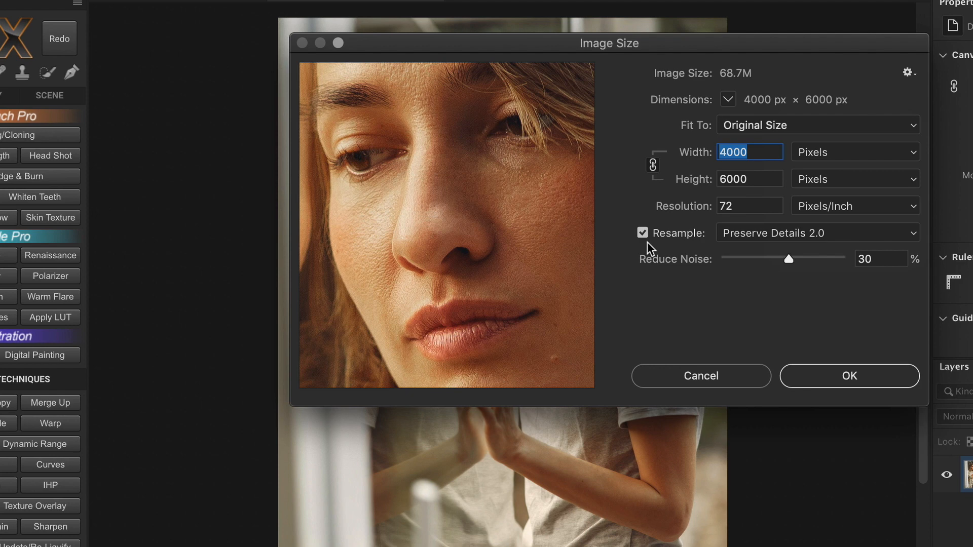
click(643, 233)
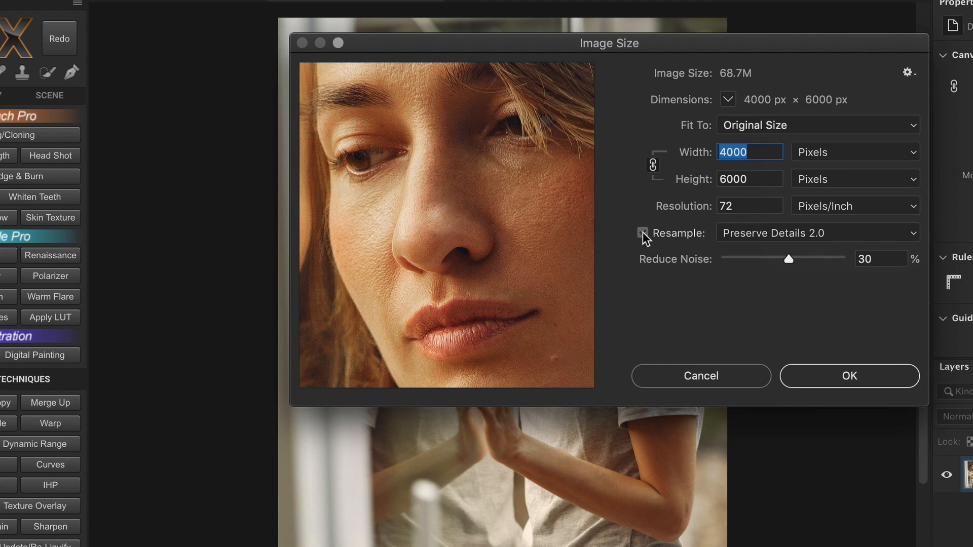
click(643, 233)
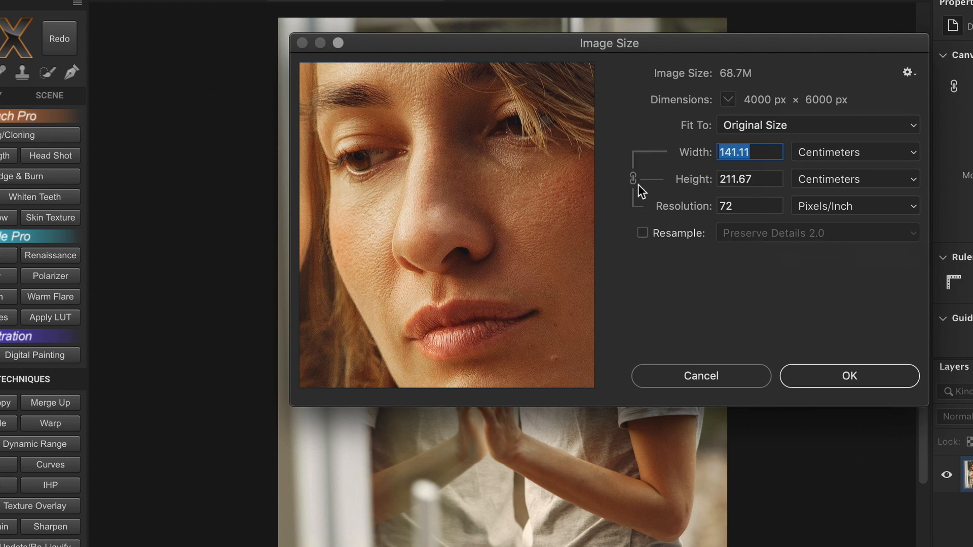
mouse_move(665, 219)
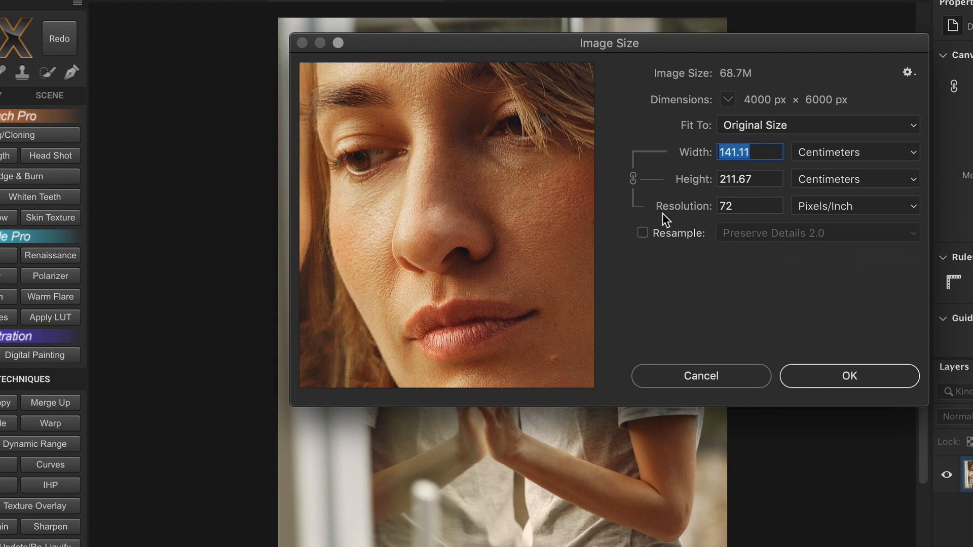
mouse_move(664, 149)
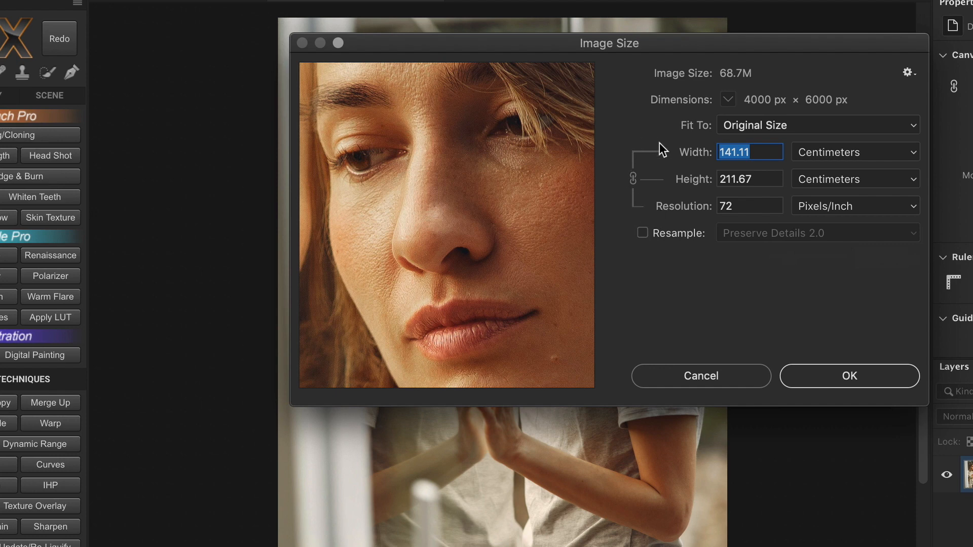
mouse_move(667, 221)
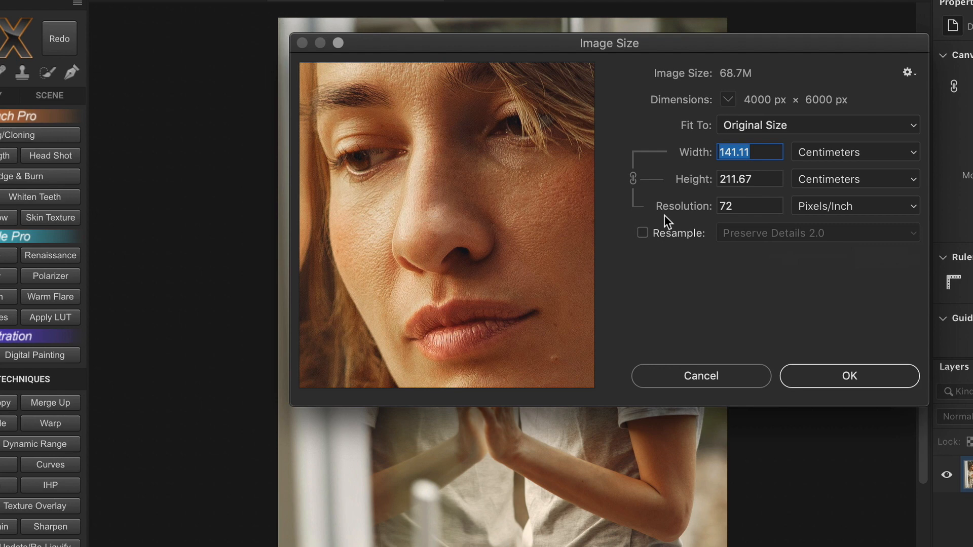
mouse_move(841, 184)
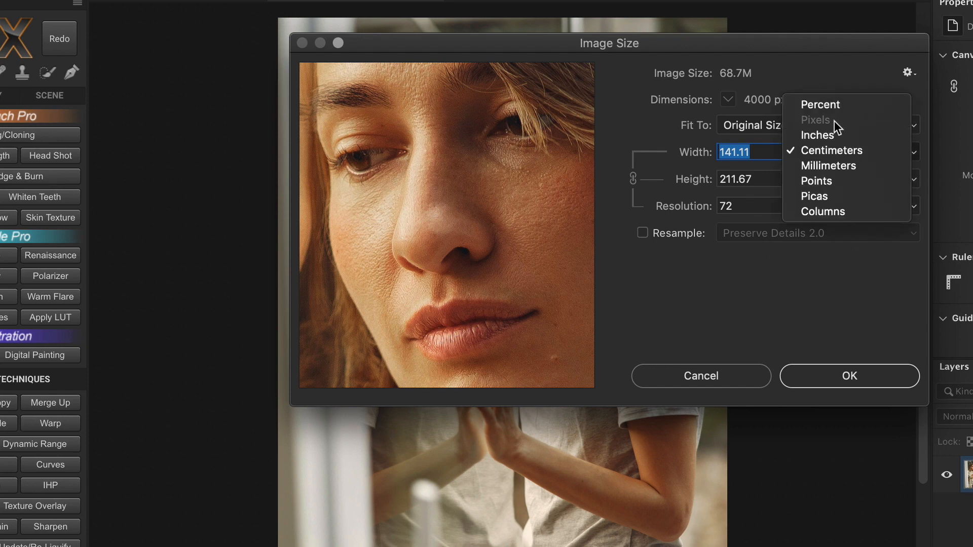
Switch the width units to inches, reading 55.556 × 83.333 at 72 ppi
click(818, 135)
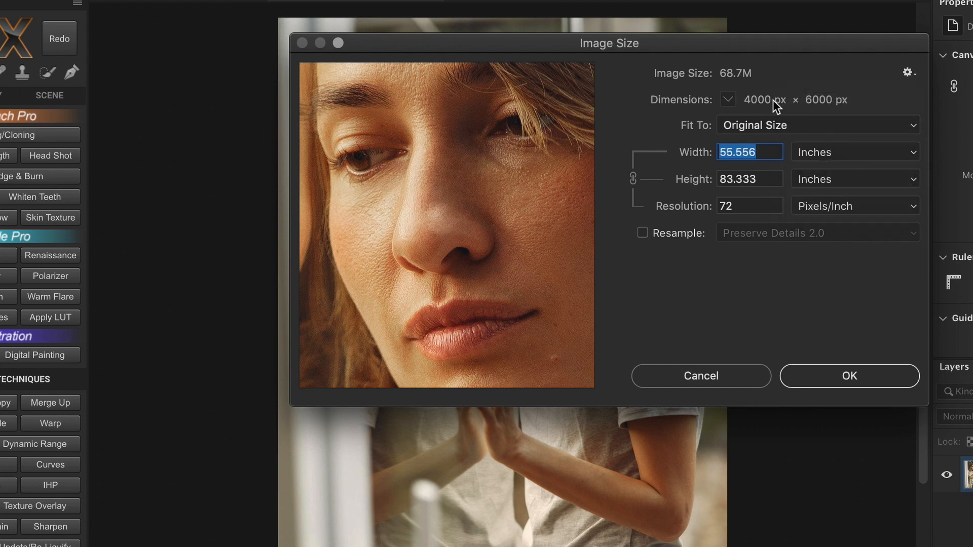
mouse_move(799, 111)
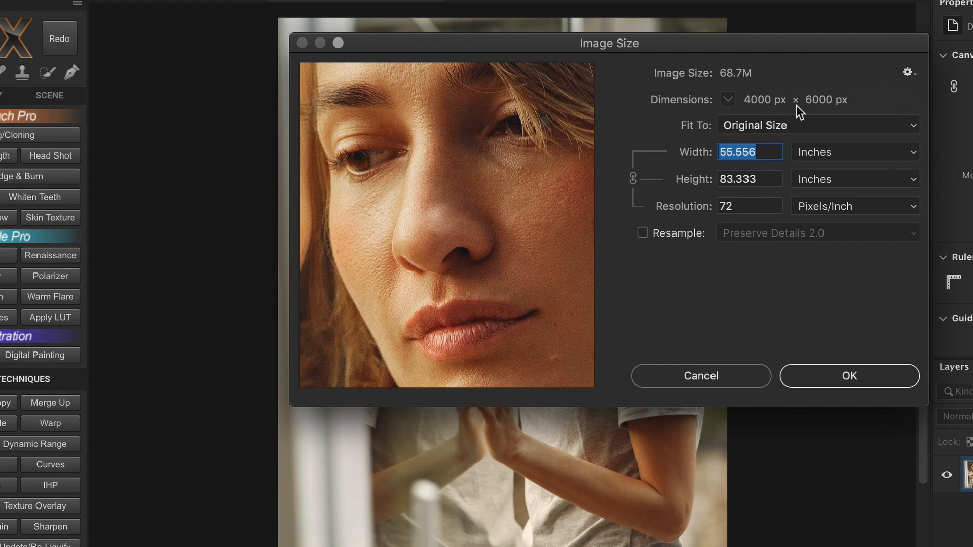
mouse_move(802, 162)
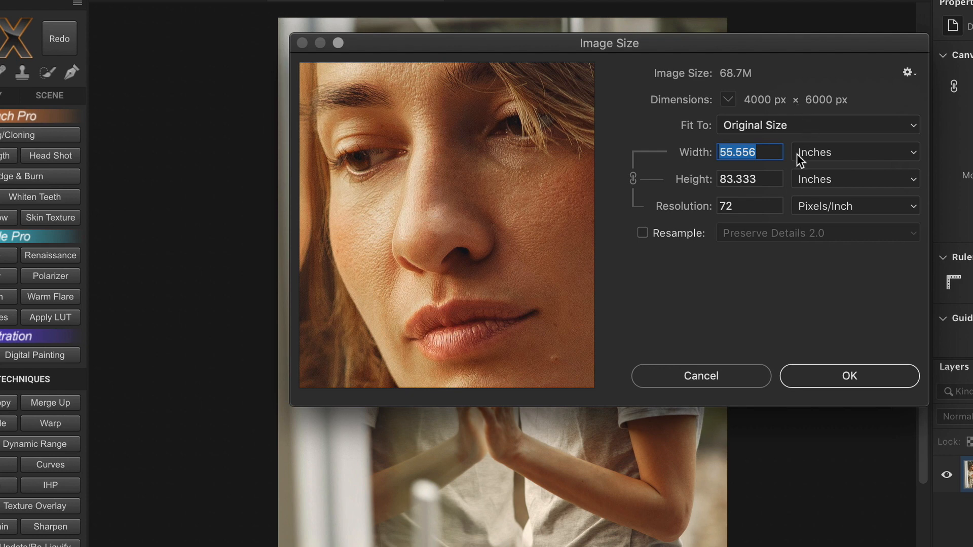
Enter 300 then 100 ppi resolution, giving a 40 × 60 in print size without resampling
click(750, 206)
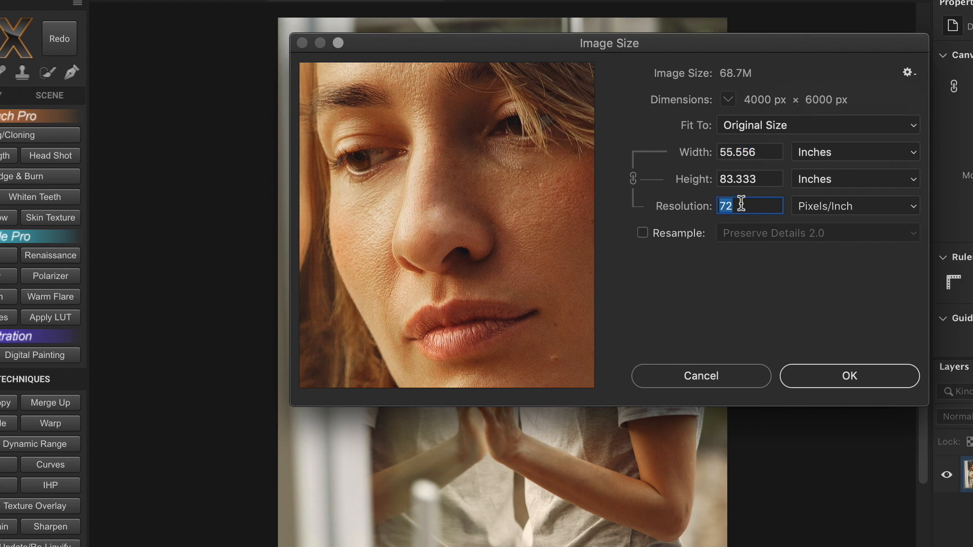
text(300)
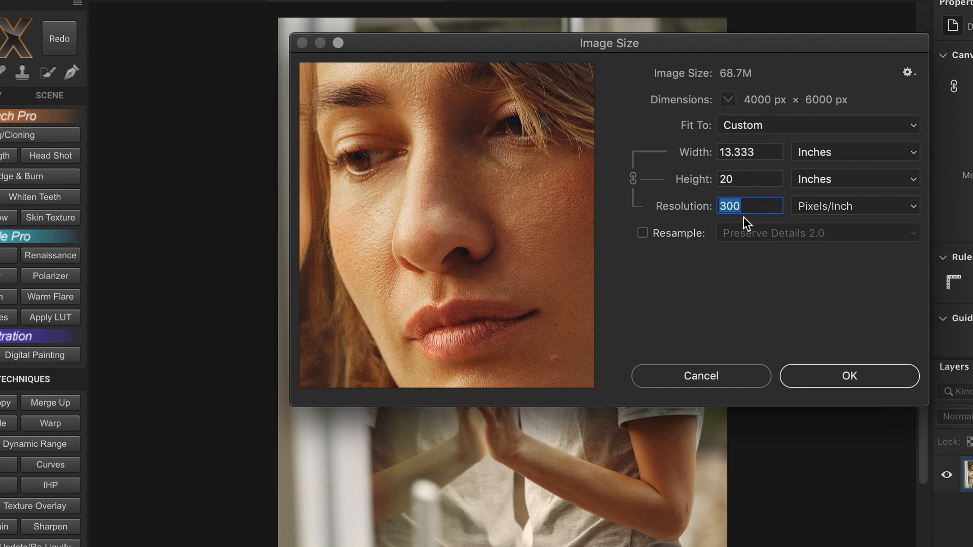
mouse_move(772, 129)
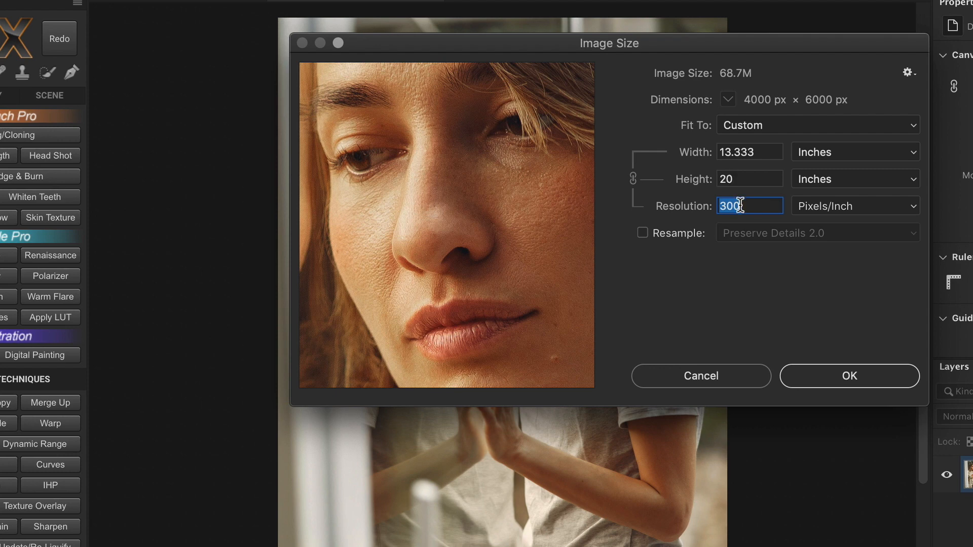
text(100)
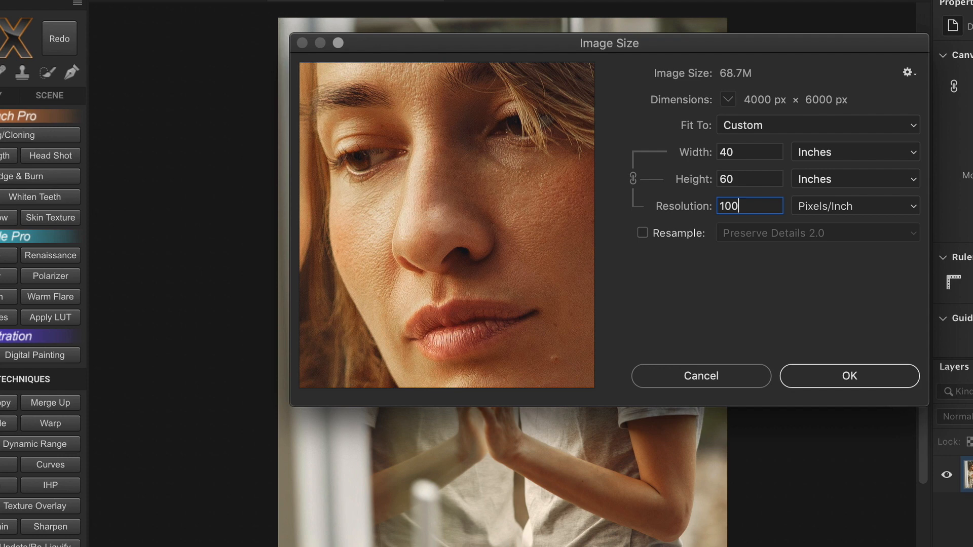
mouse_move(747, 174)
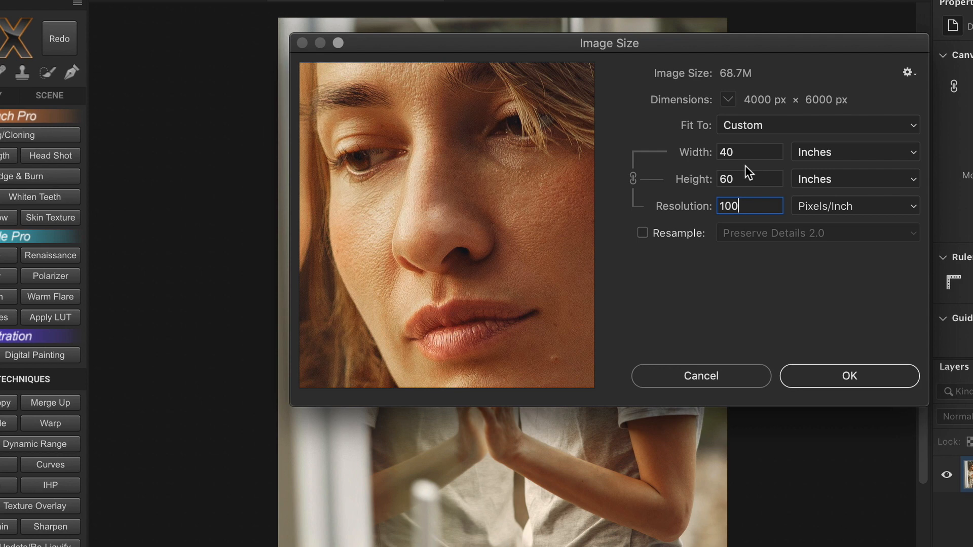
mouse_move(799, 115)
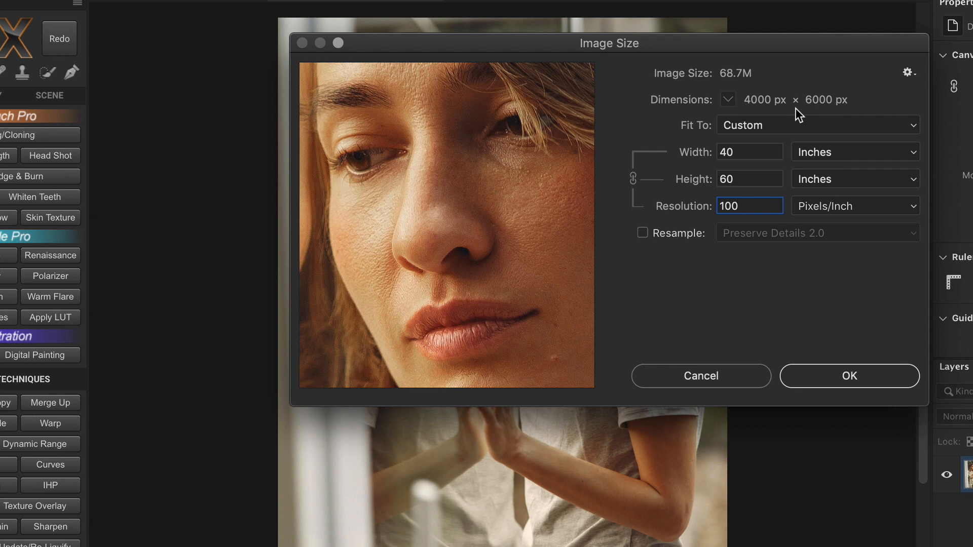
mouse_move(737, 222)
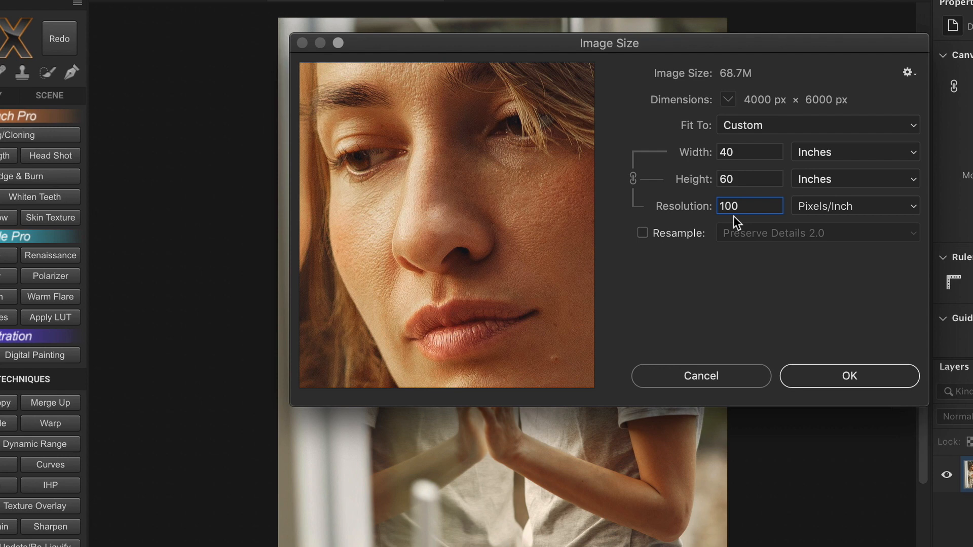
mouse_move(820, 115)
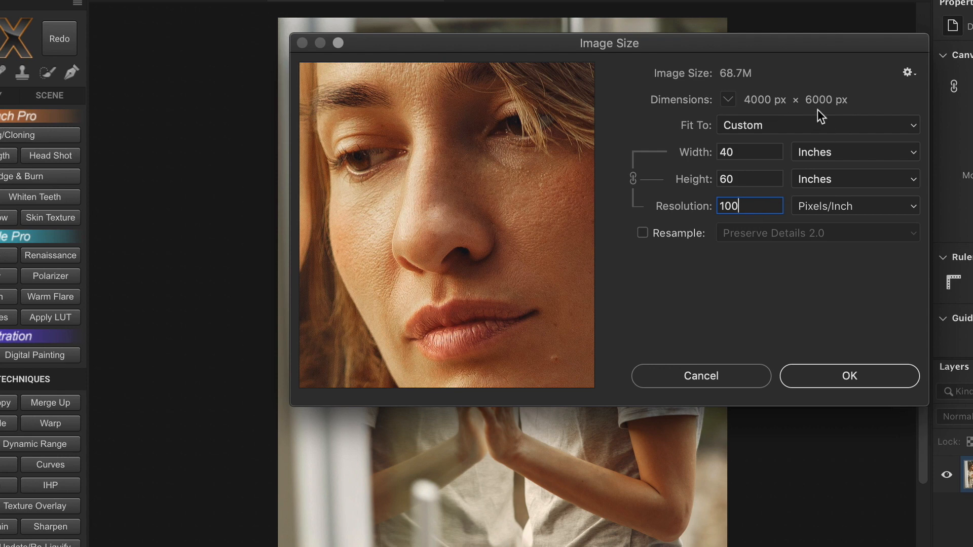
mouse_move(849, 194)
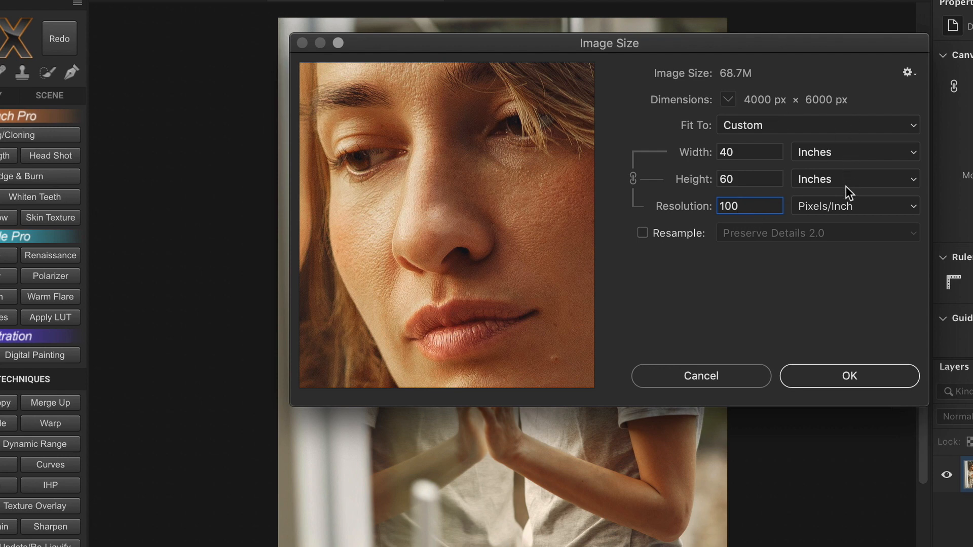
mouse_move(834, 137)
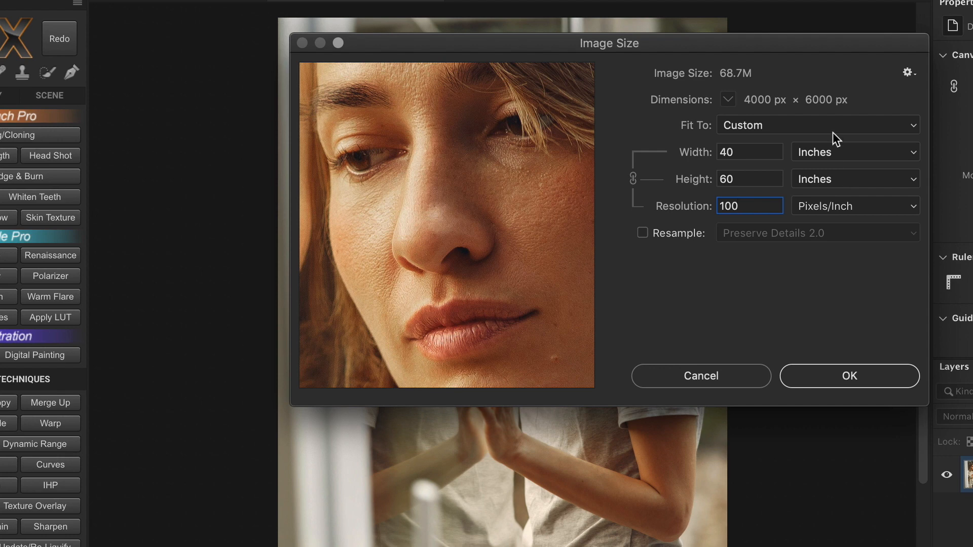
Retype the resolution as 300 then 100 ppi, comparing 13.333 × 20 in with 40 × 60 in
click(799, 101)
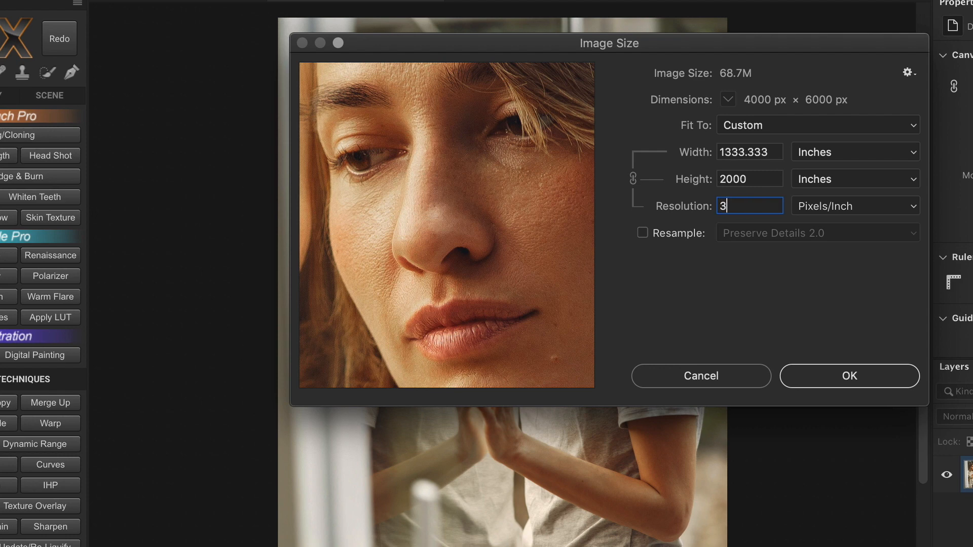
text(300)
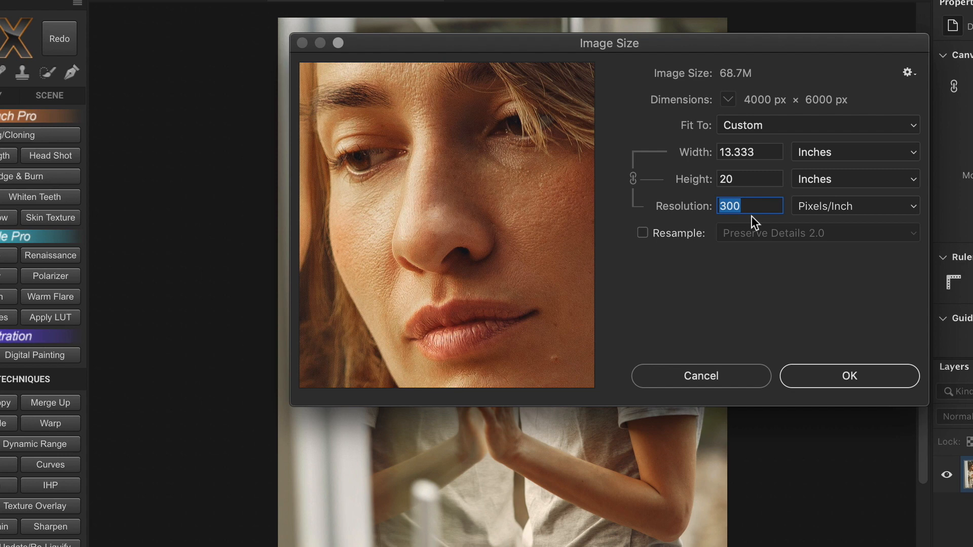
mouse_move(742, 170)
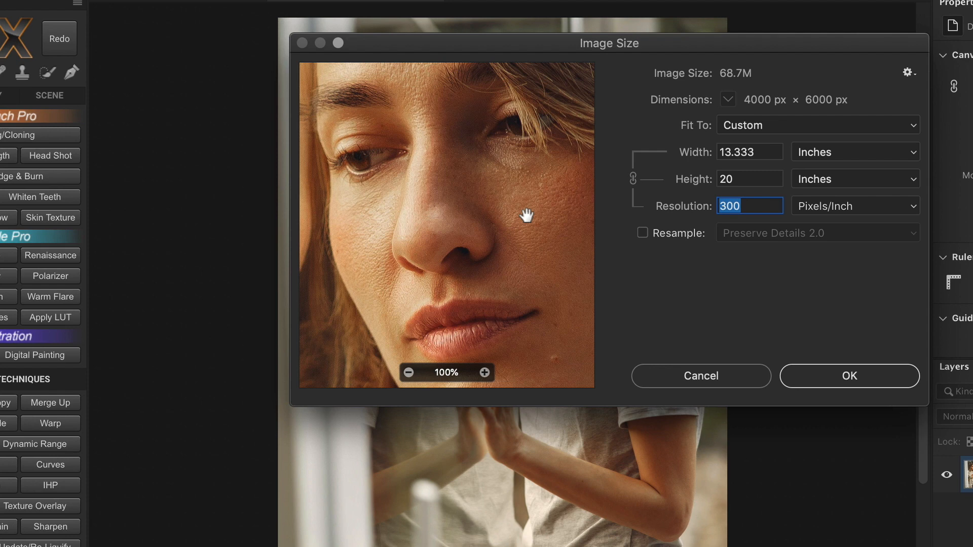
text(100)
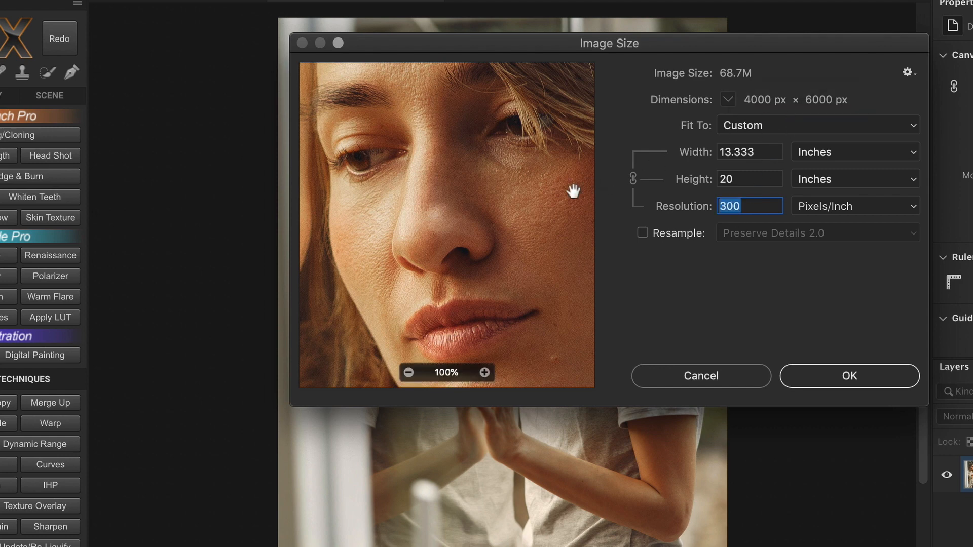
mouse_move(675, 220)
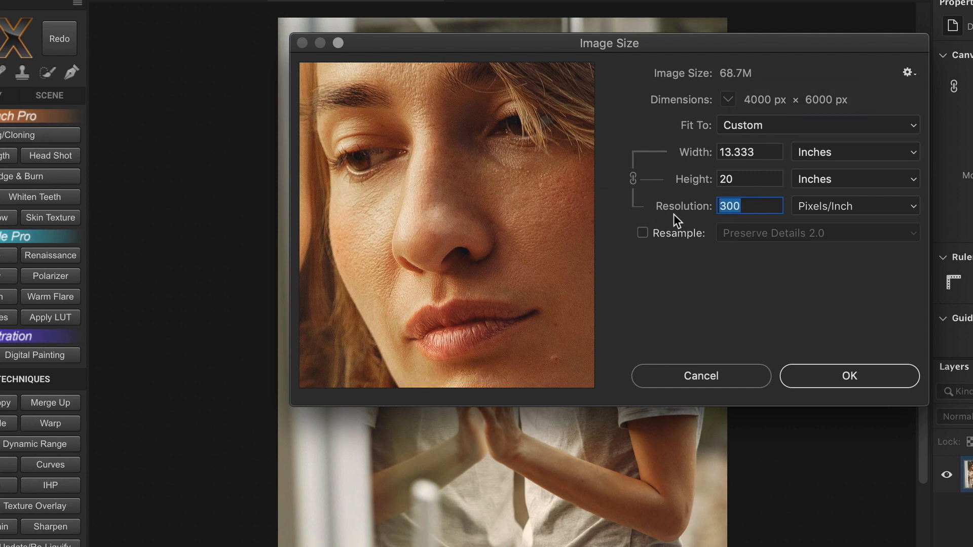
mouse_move(678, 221)
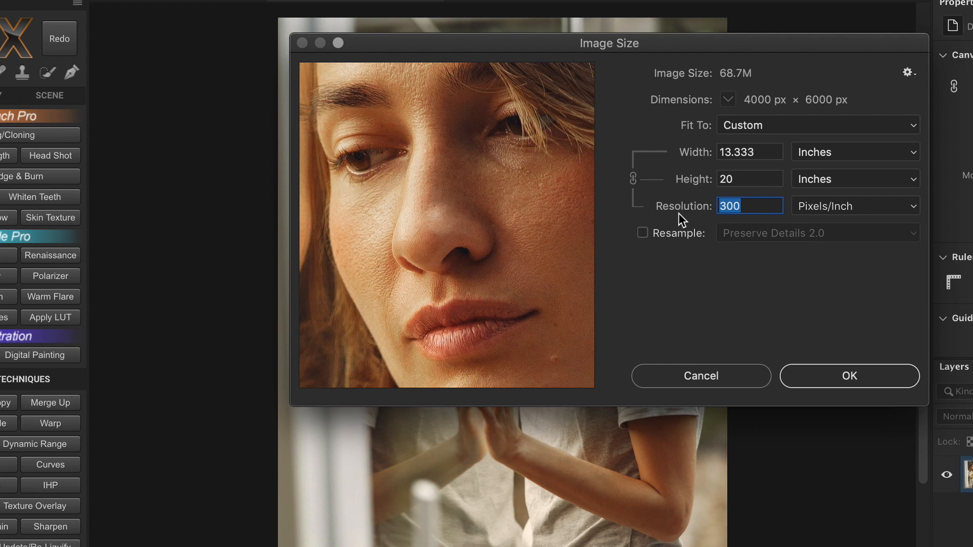
mouse_move(737, 225)
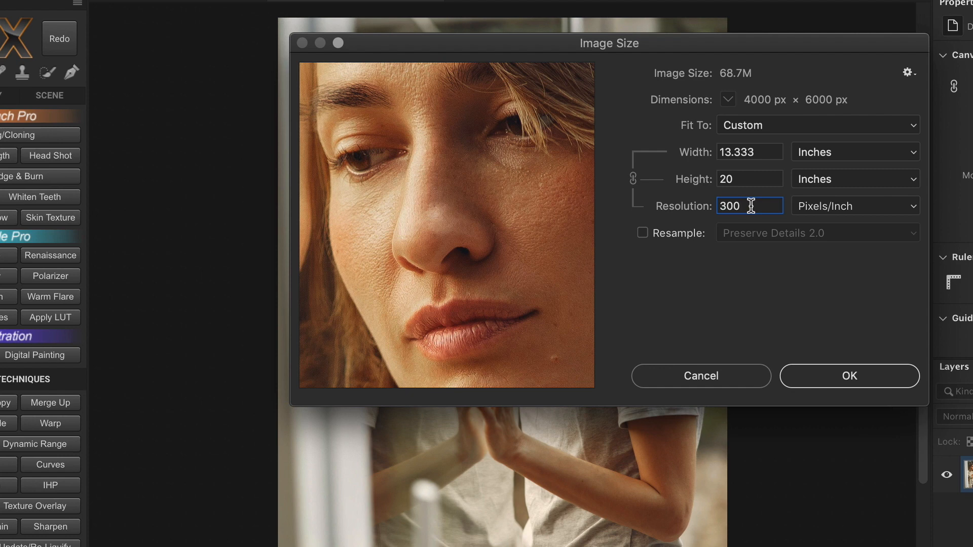
mouse_move(734, 222)
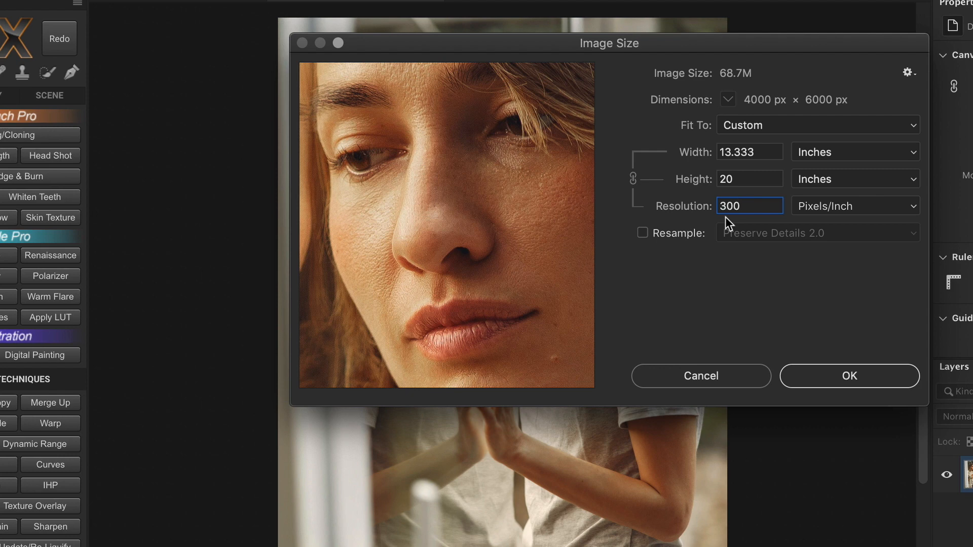
mouse_move(766, 148)
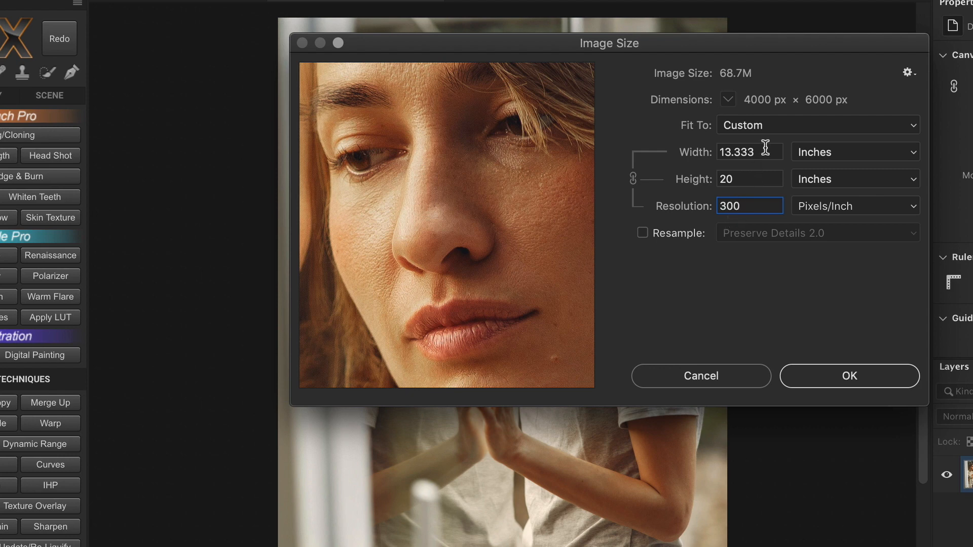
Correct the resolution back toward 300 ppi so the print size reads 13.333 × 20 in
text(2)
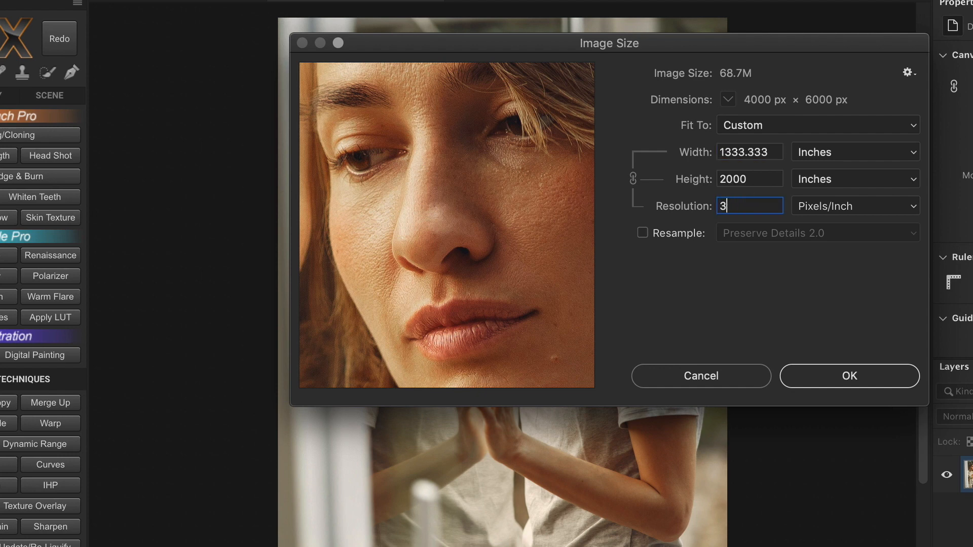
text(00)
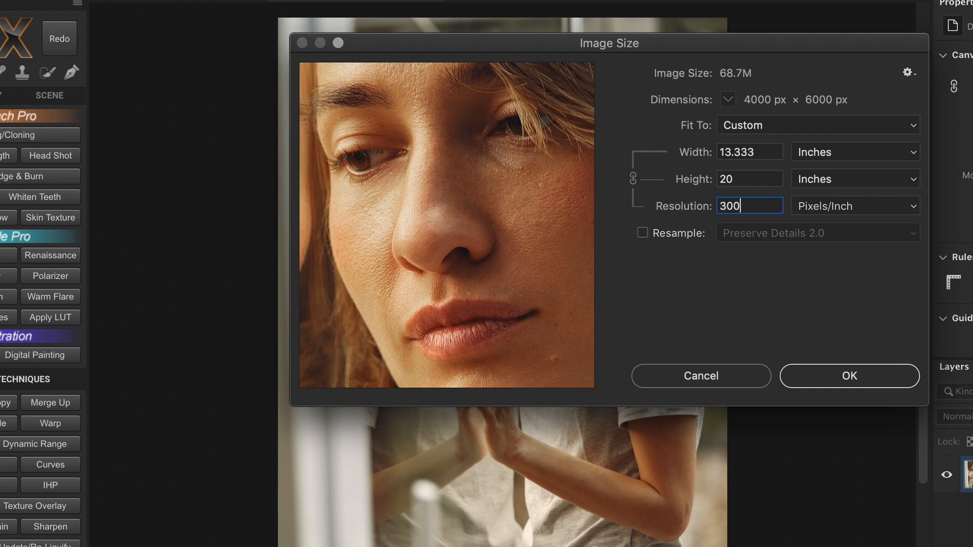
mouse_move(690, 247)
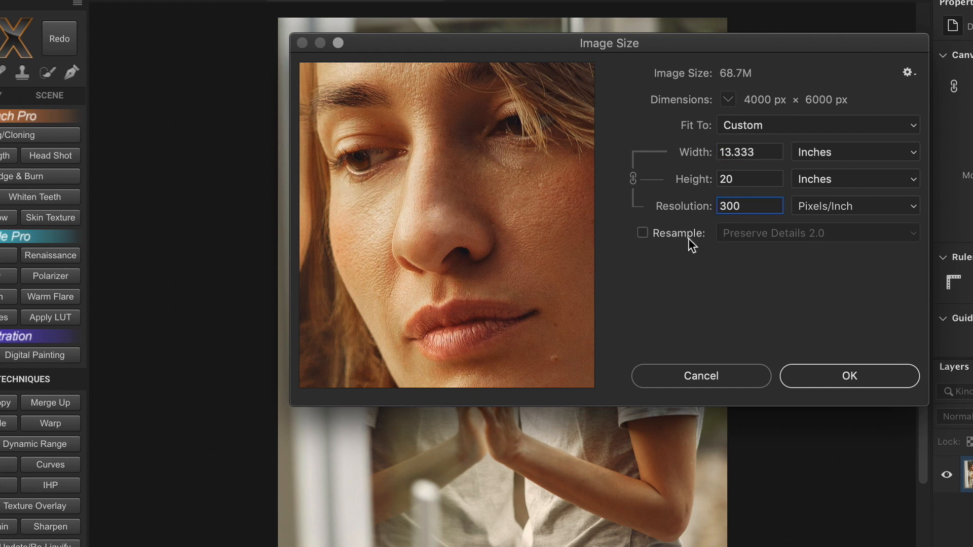
Turn resampling on so changing the print size changes the pixel dimensions
click(642, 234)
text(25)
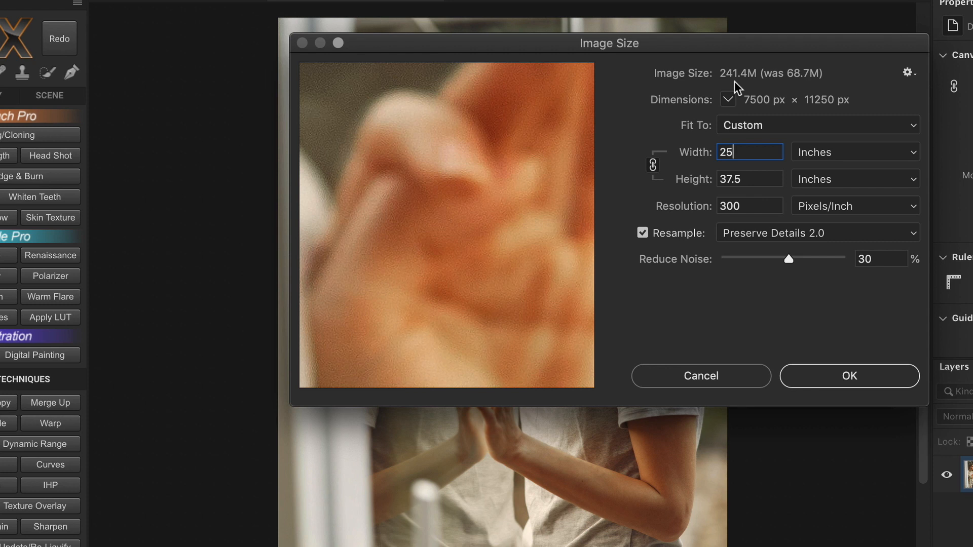
mouse_move(804, 84)
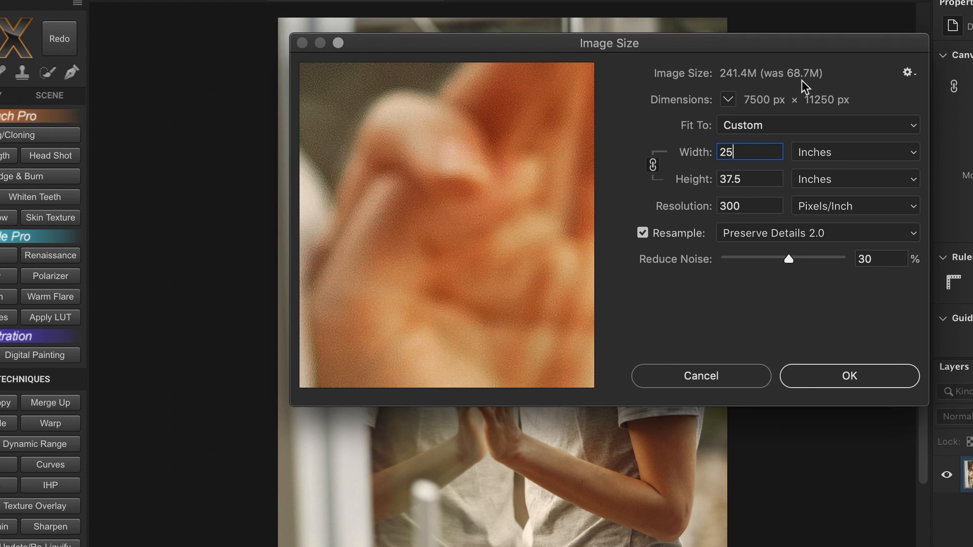
mouse_move(752, 90)
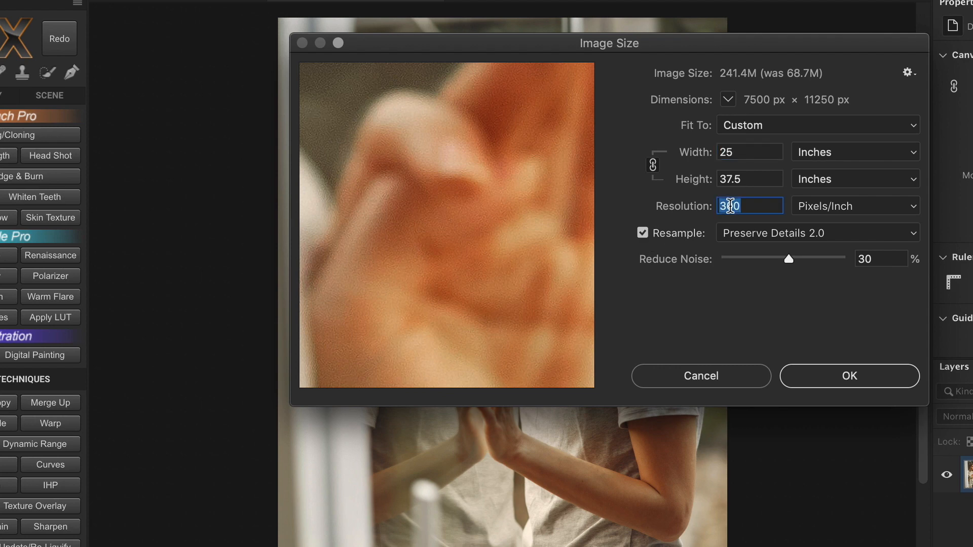
text(600)
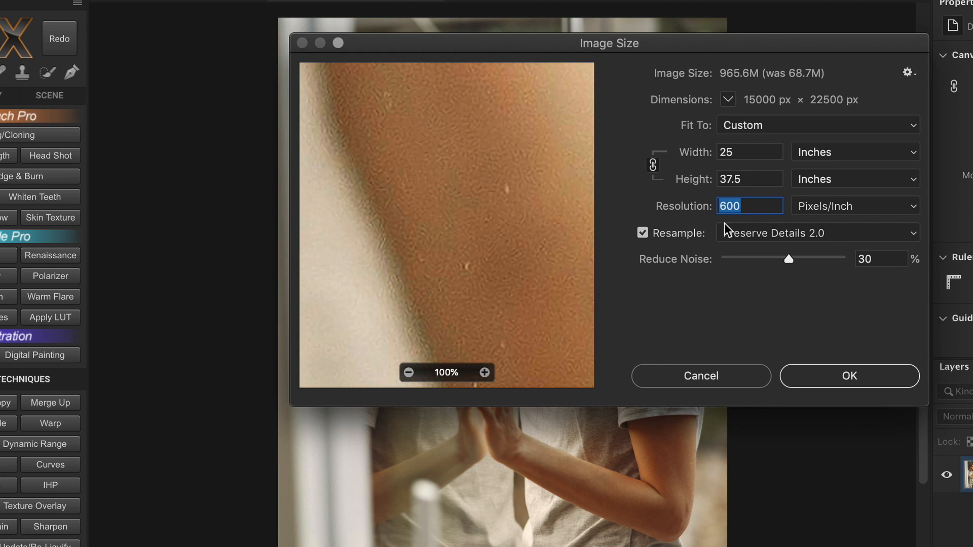
mouse_move(751, 88)
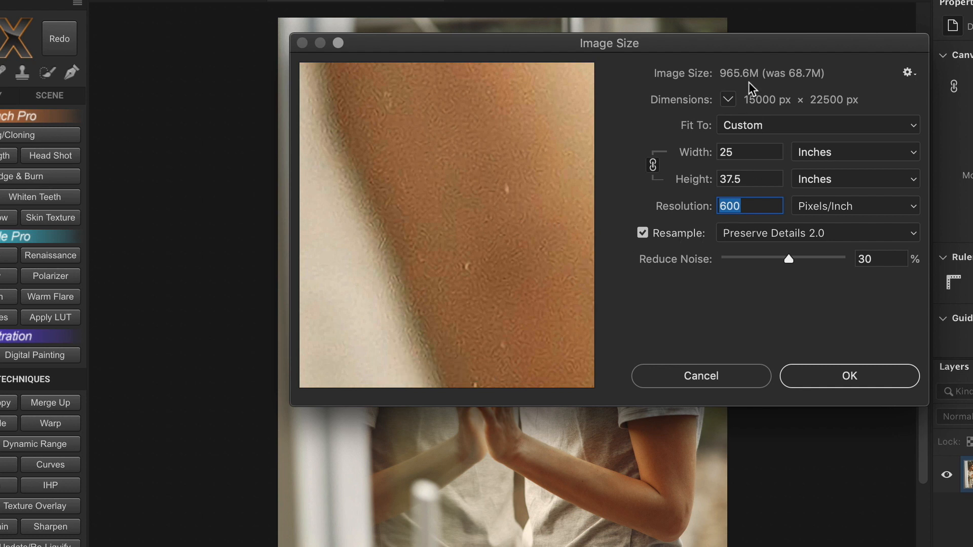
mouse_move(461, 159)
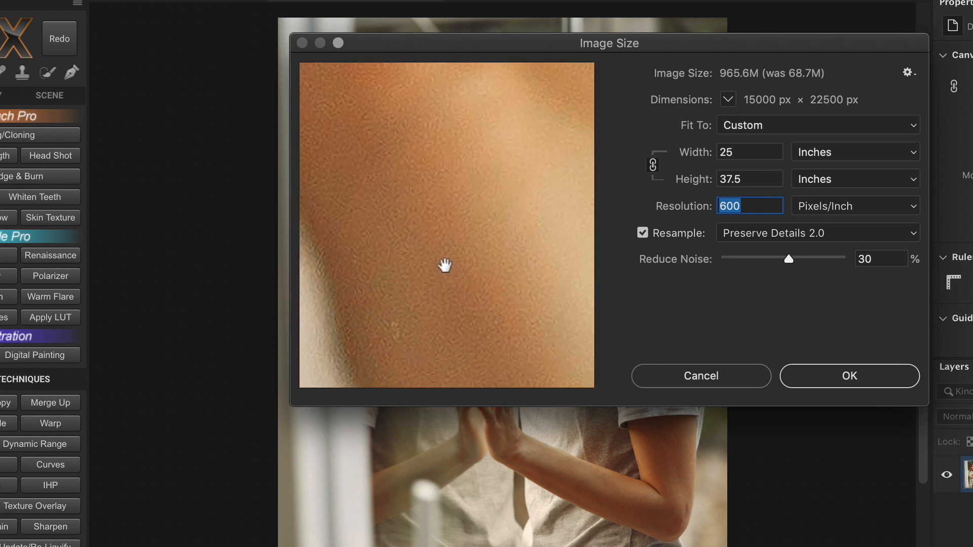
mouse_move(799, 116)
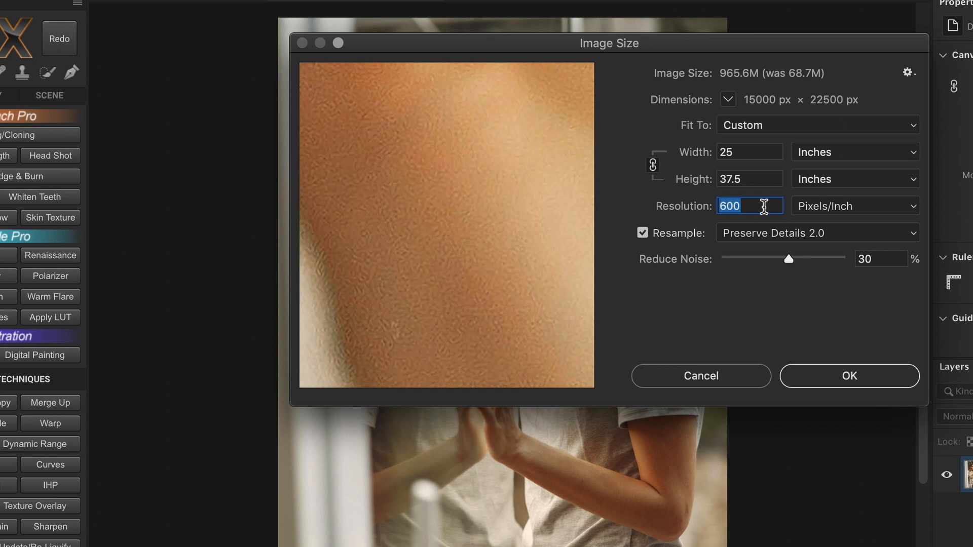
text(30)
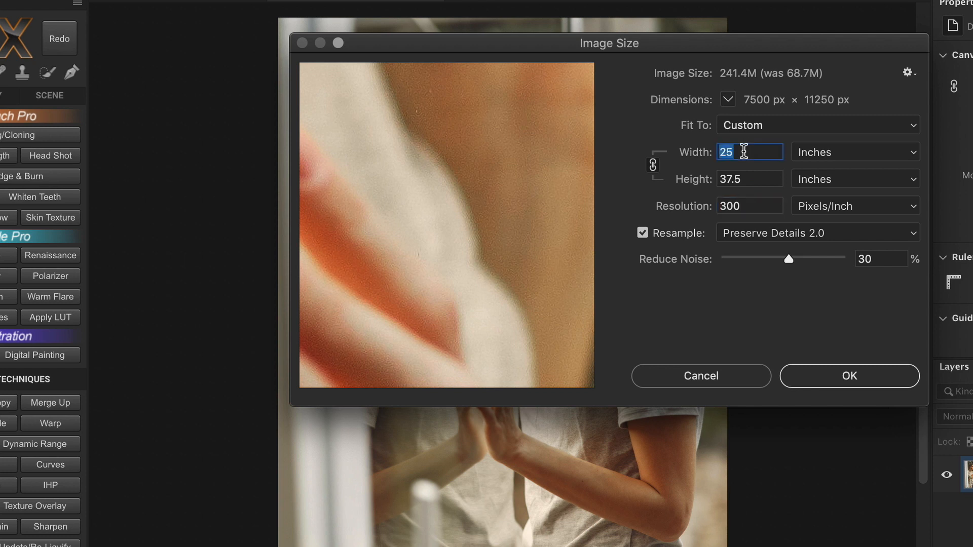
Enter a 20-inch width for 6000 × 9000 px, keep Preserve Details 2.0, then reset to 4000 × 6000 px
text(2)
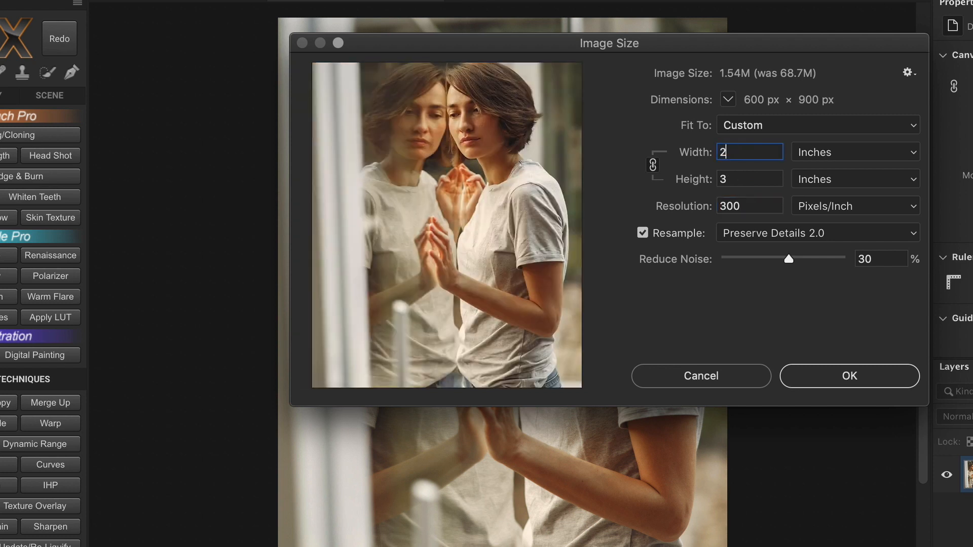
text(0)
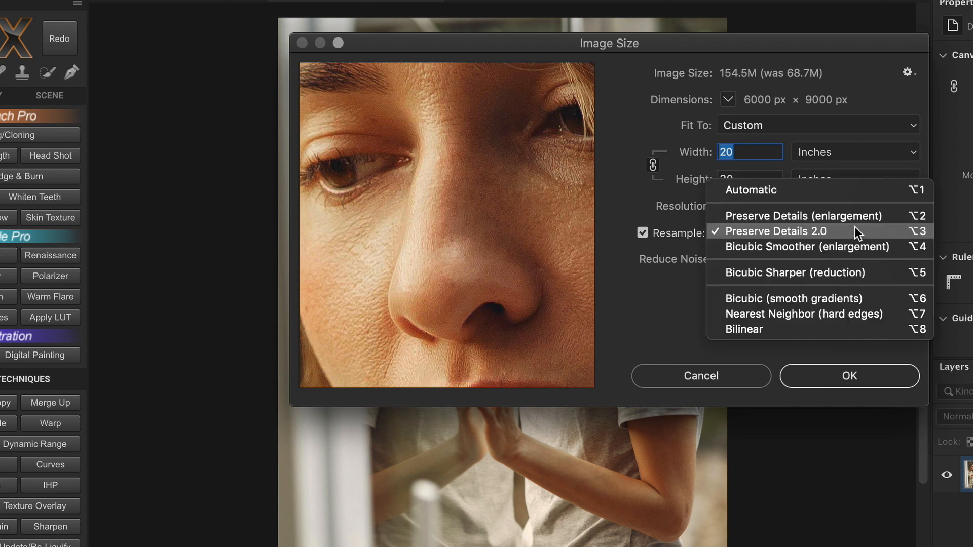
click(773, 231)
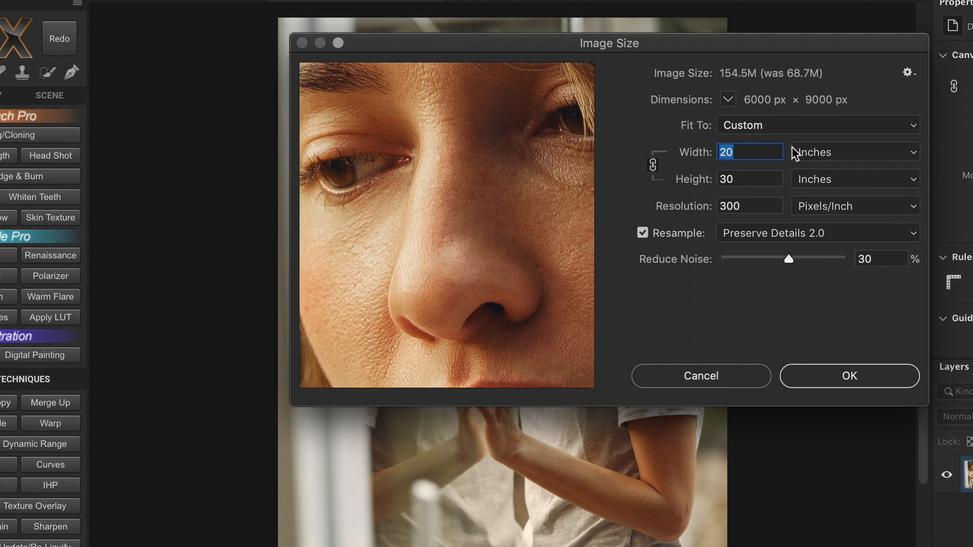
click(815, 124)
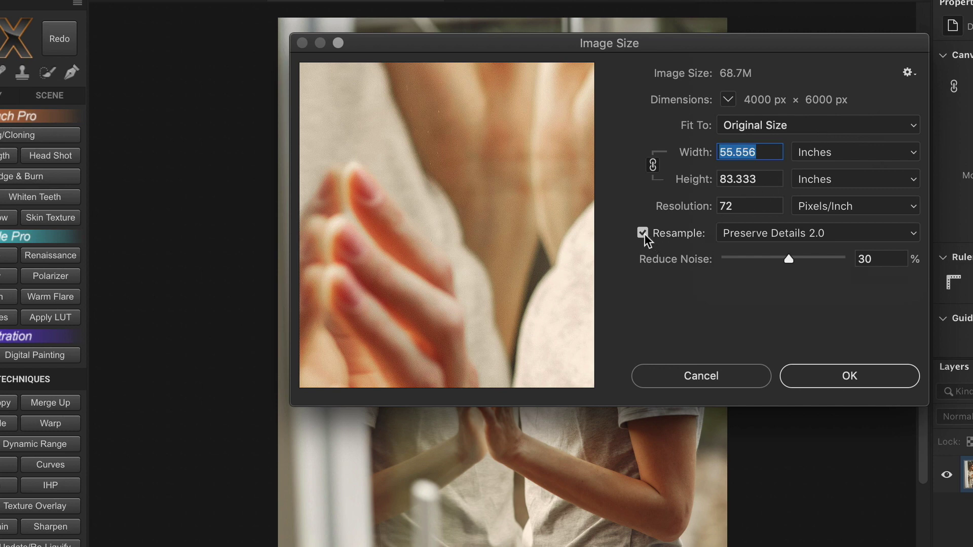
Turn resampling off, keep inches as the width unit, then toggle resampling back on
click(643, 233)
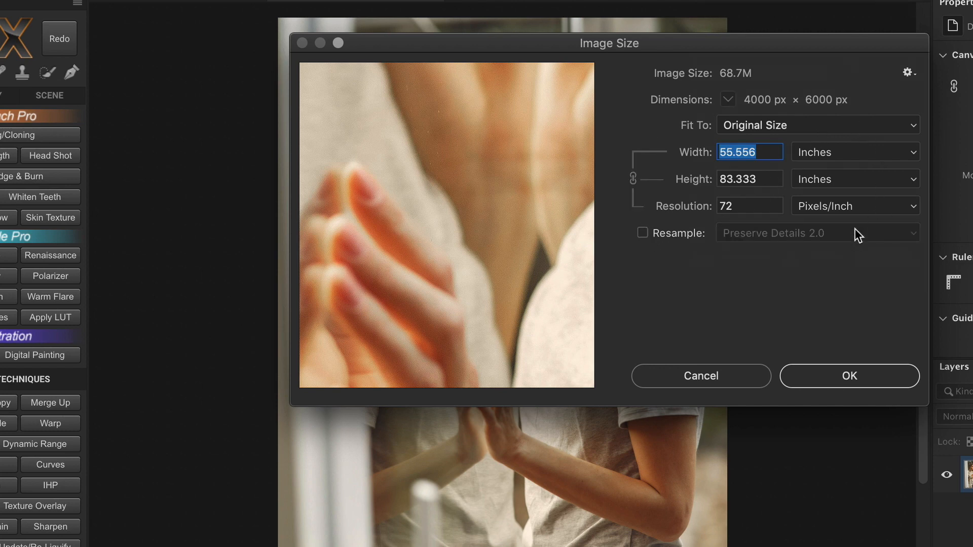
mouse_move(702, 254)
text(3)
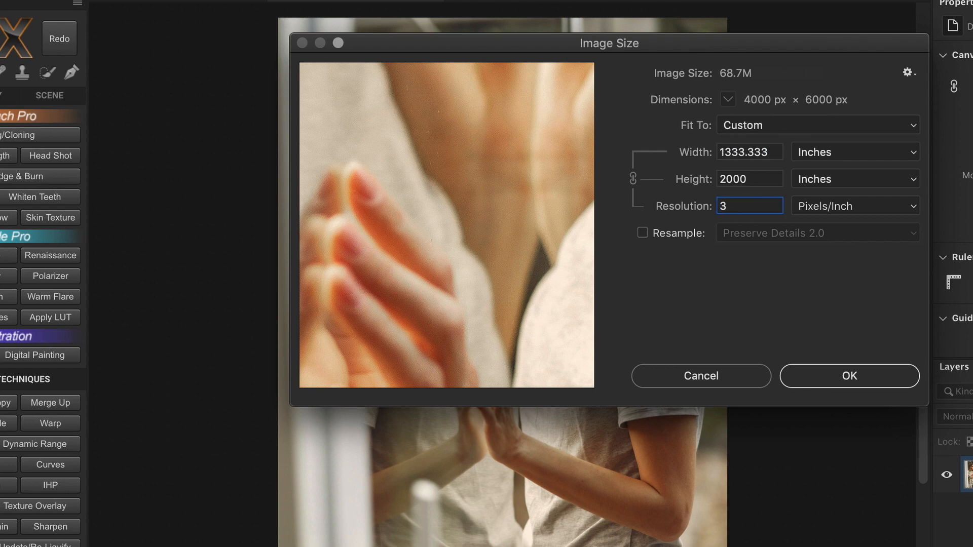
click(854, 152)
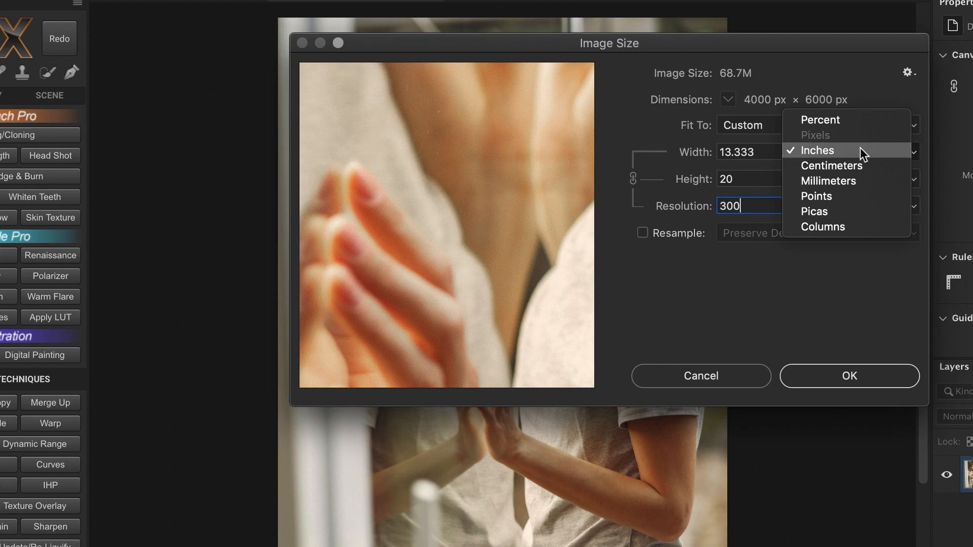
click(818, 150)
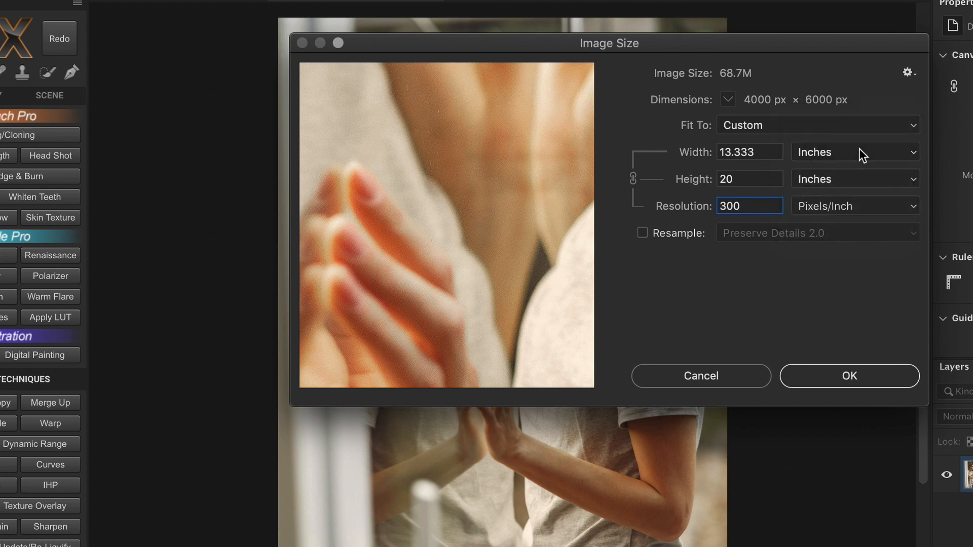
mouse_move(850, 171)
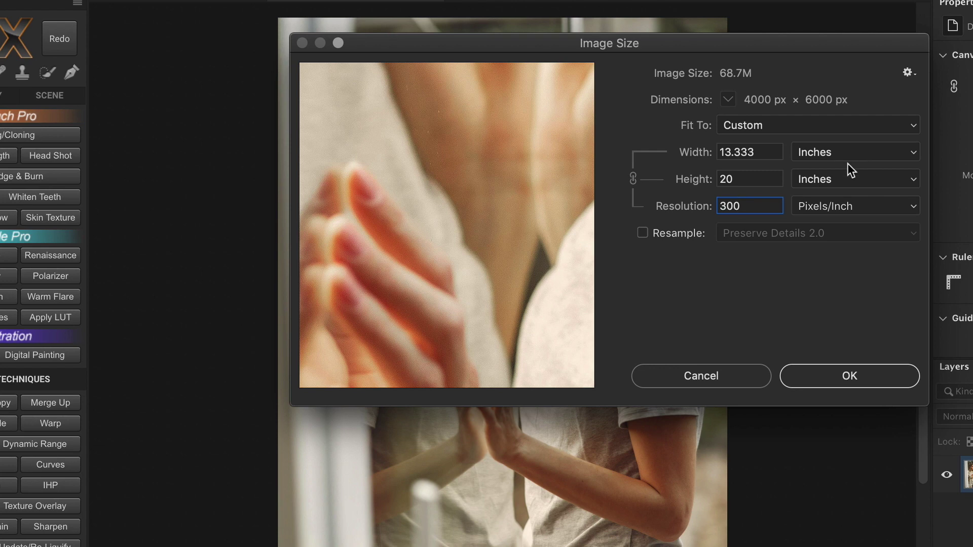
click(642, 233)
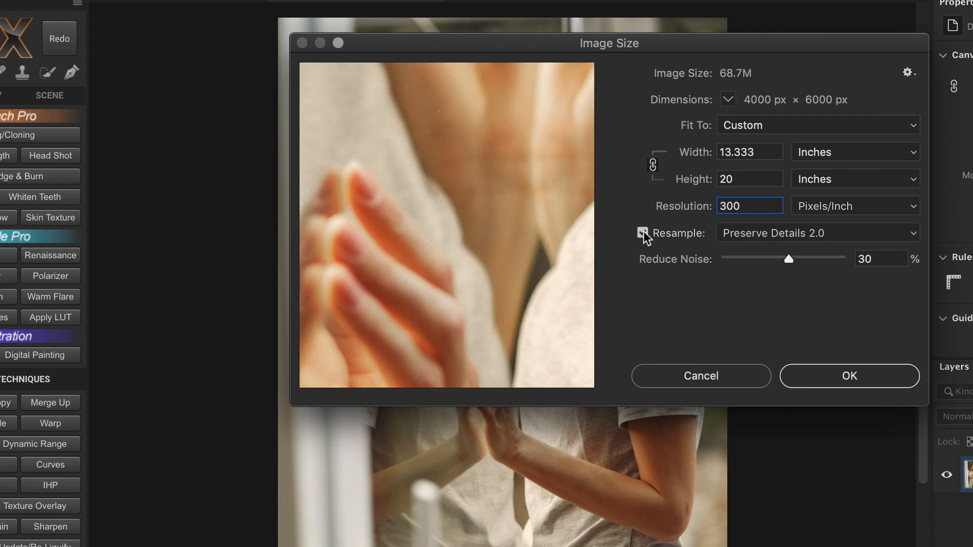
click(643, 233)
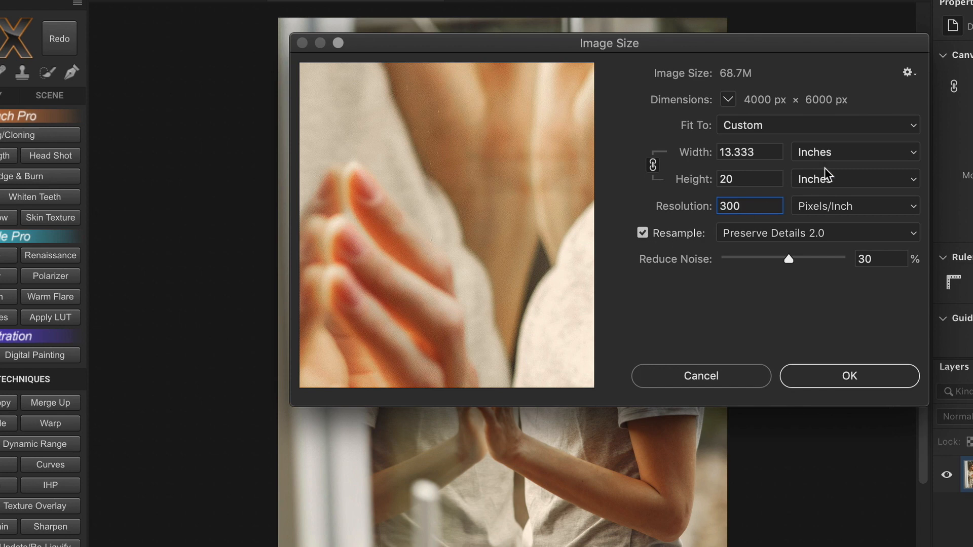
Choose Bicubic Sharper (reduction) as the resampling method and apply the 1000 × 1500 px size
click(853, 152)
text(1000)
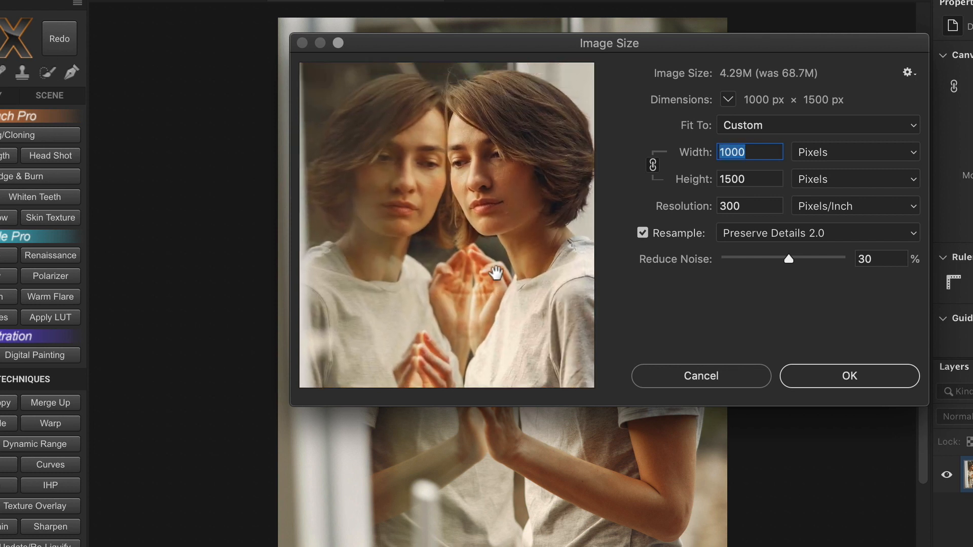
mouse_move(819, 112)
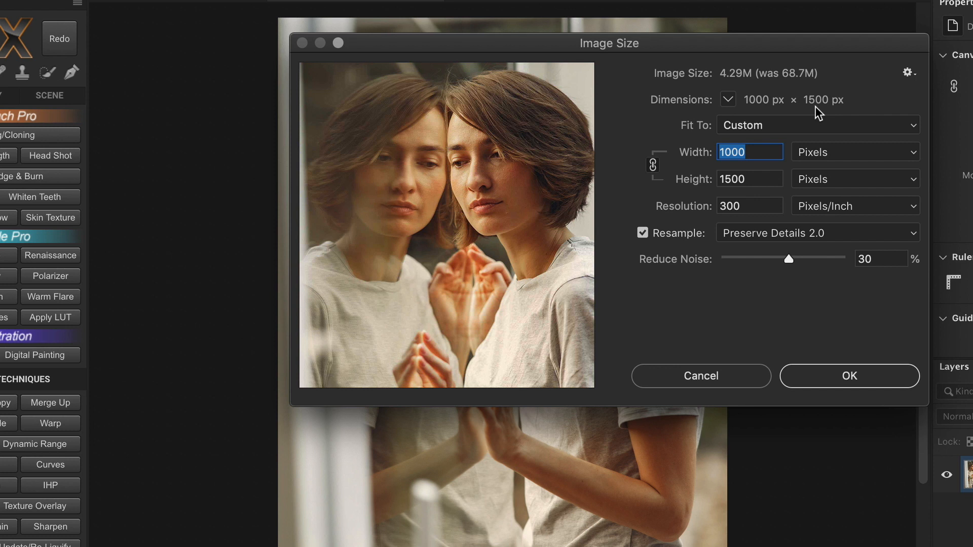
click(816, 233)
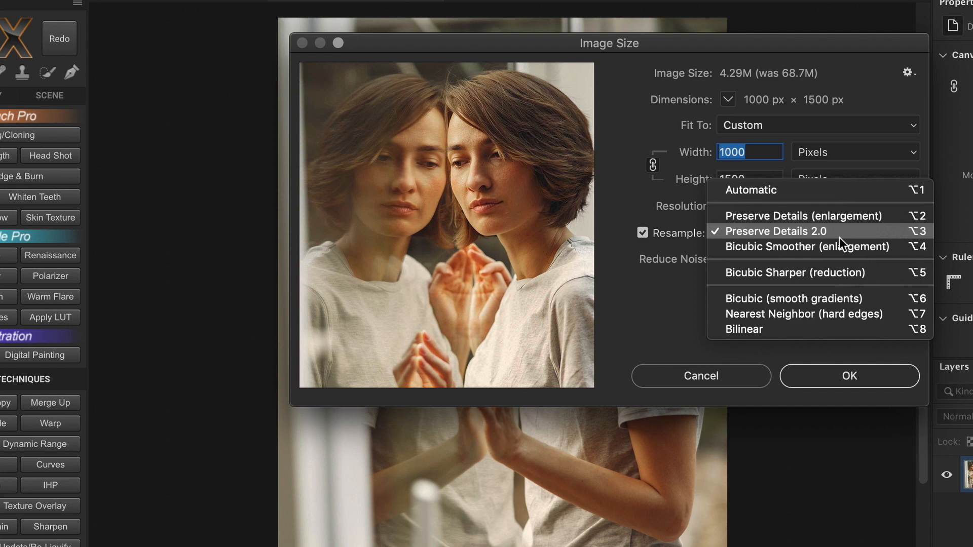
click(794, 273)
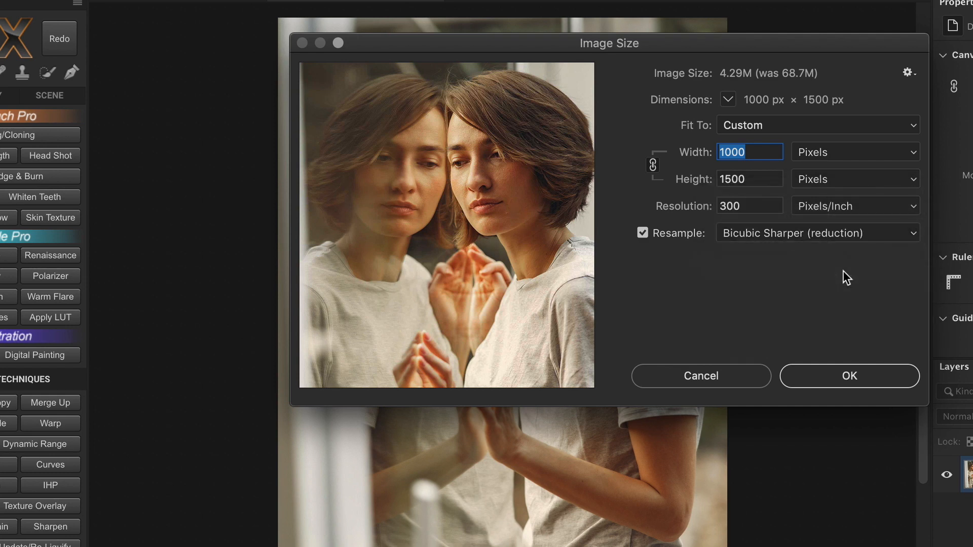
click(816, 233)
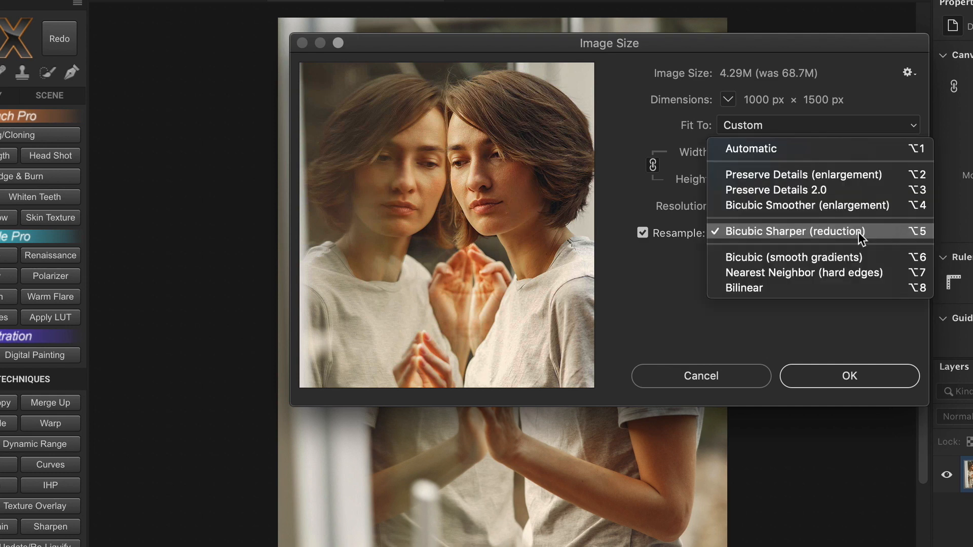
mouse_move(862, 190)
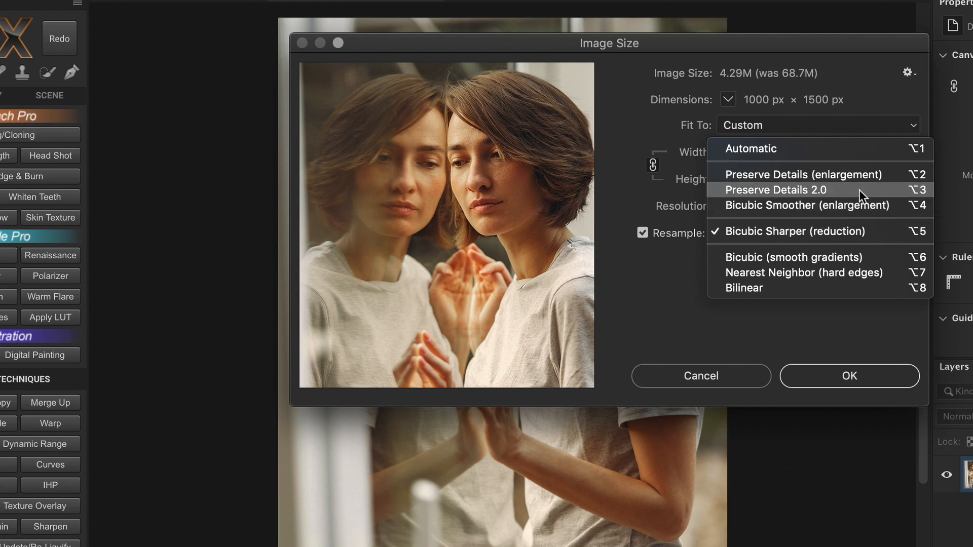
click(795, 231)
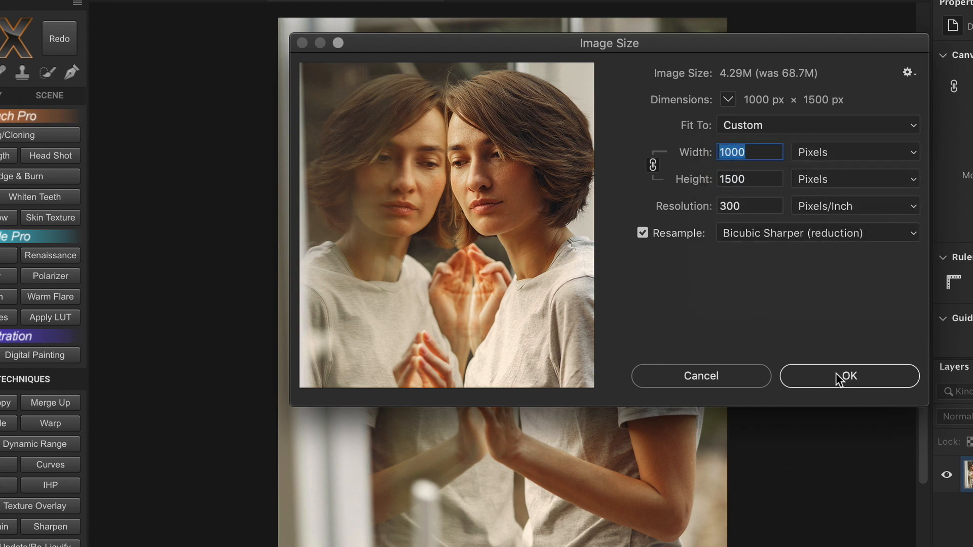
click(849, 376)
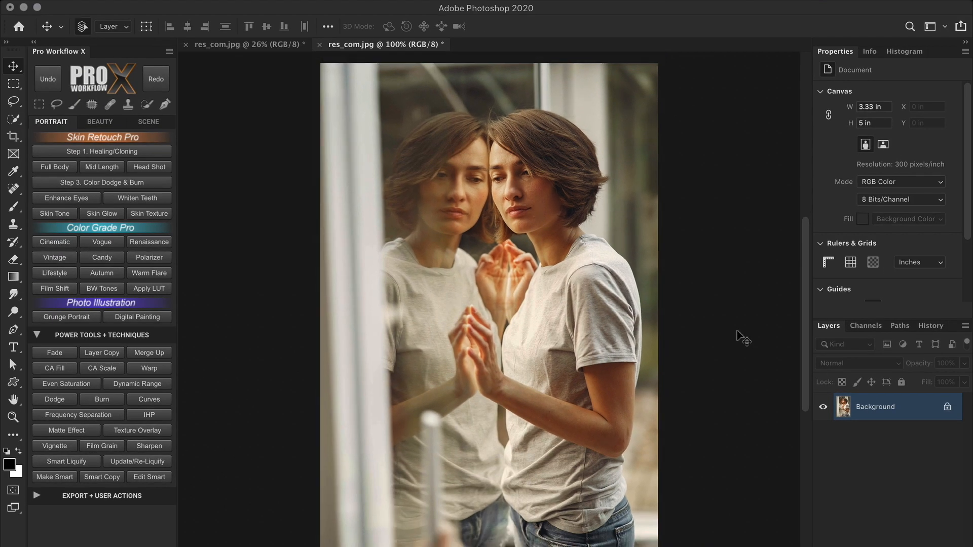
mouse_move(593, 297)
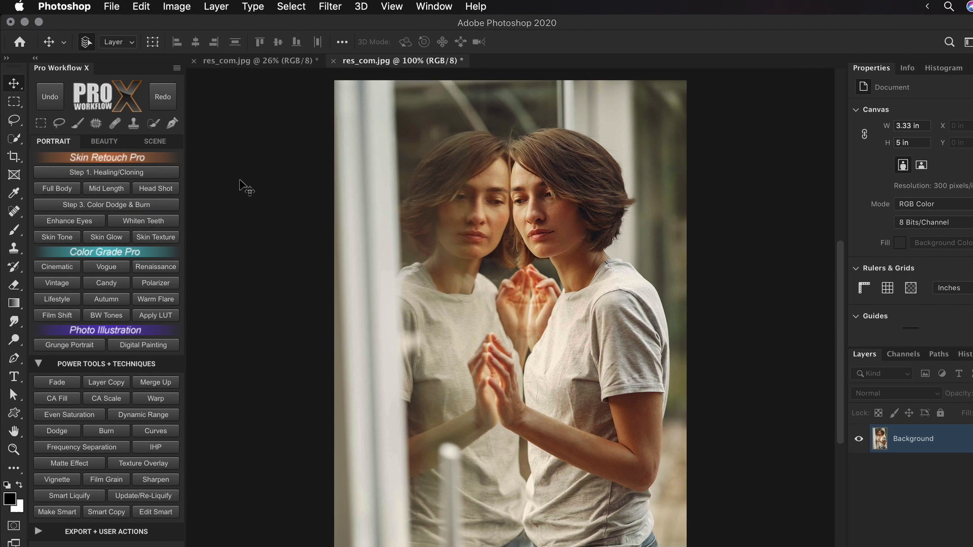
Save As res_com_c.jpg in JPEG format to the Desktop, reaching the JPEG Options
click(111, 7)
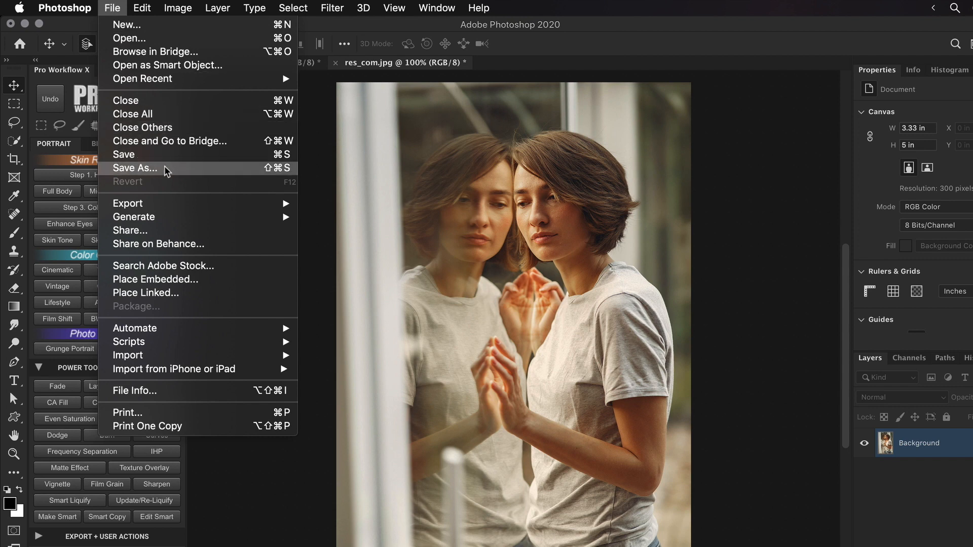
click(134, 168)
text(res_com_c.jpg)
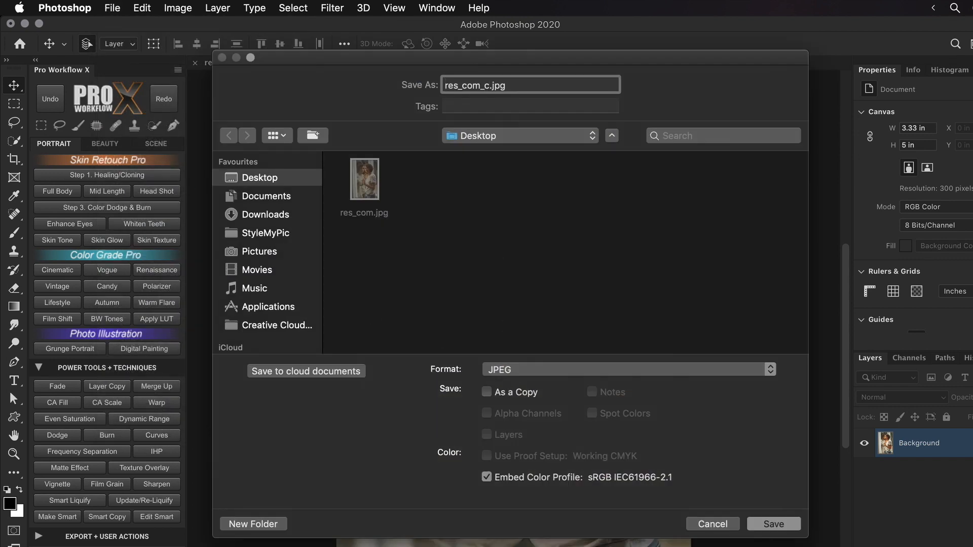
click(773, 524)
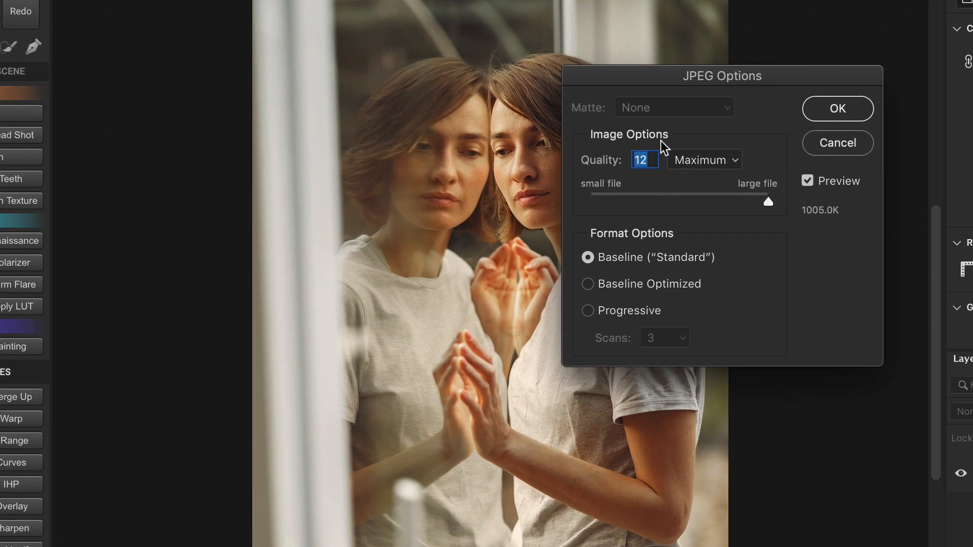
mouse_move(626, 247)
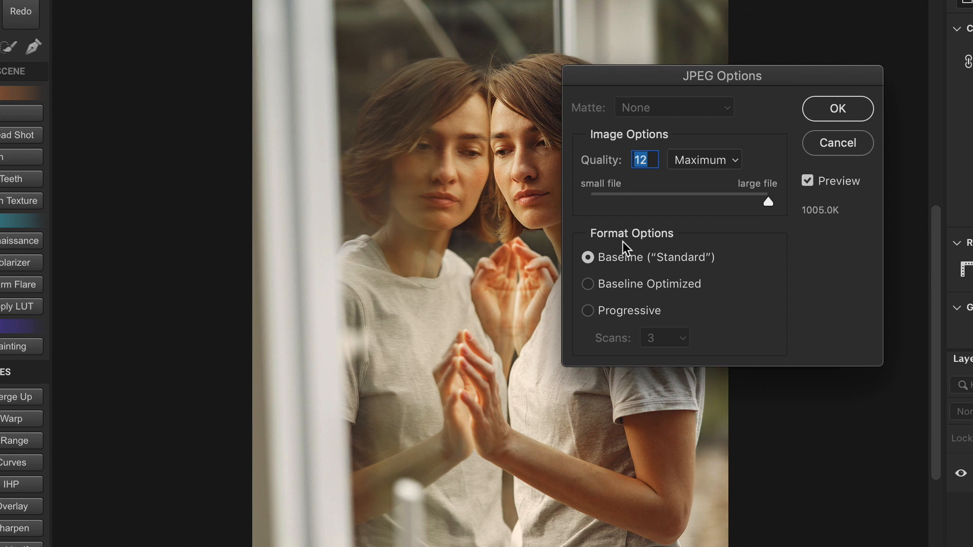
mouse_move(769, 206)
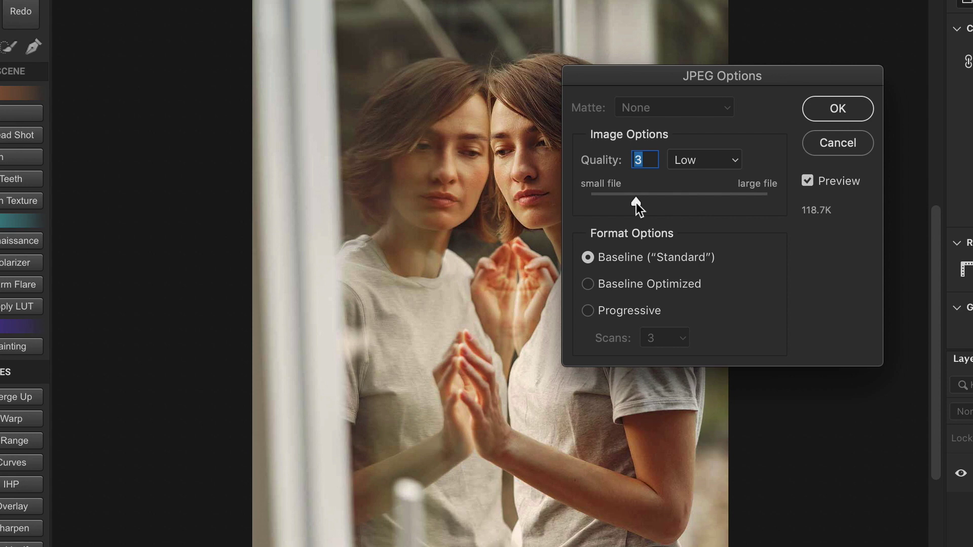
mouse_move(301, 270)
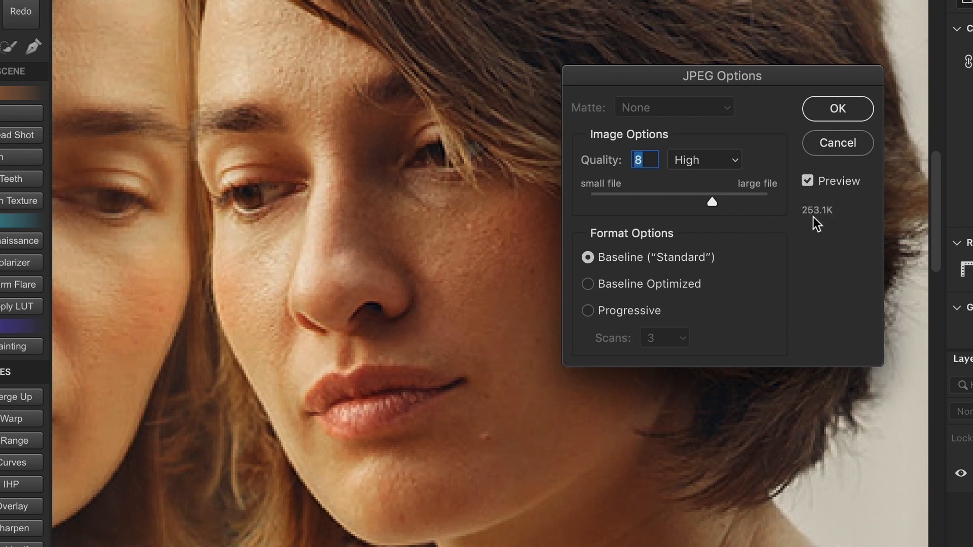
Toggle the Preview checkbox in JPEG Options to compare the quality-8 result
click(808, 180)
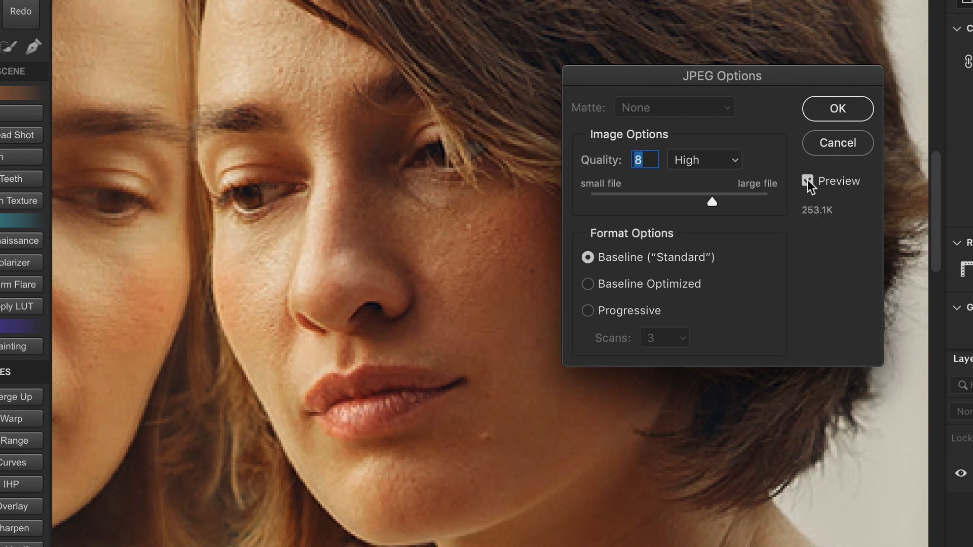
Try Baseline Standard, Baseline Optimized and Progressive formats, then confirm the quality-8 JPEG save
click(808, 181)
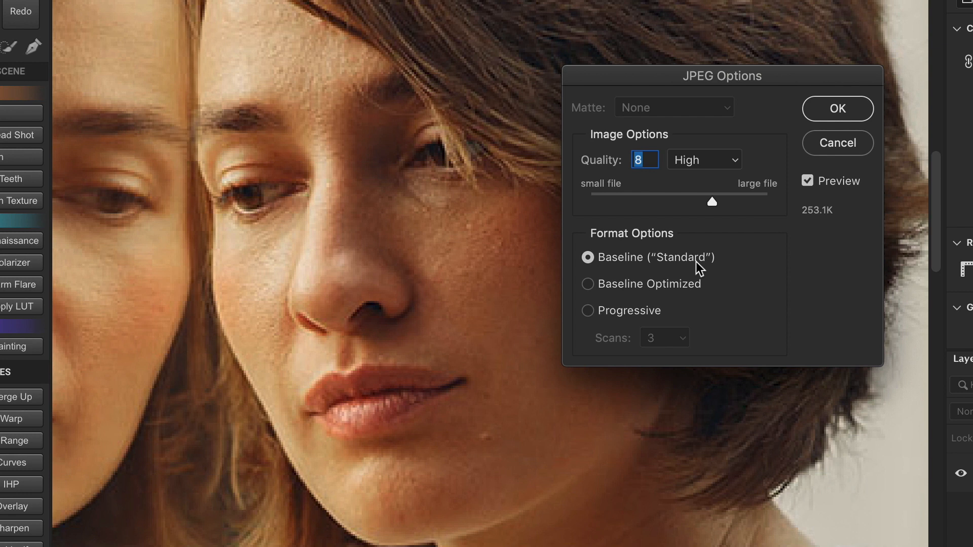
click(587, 284)
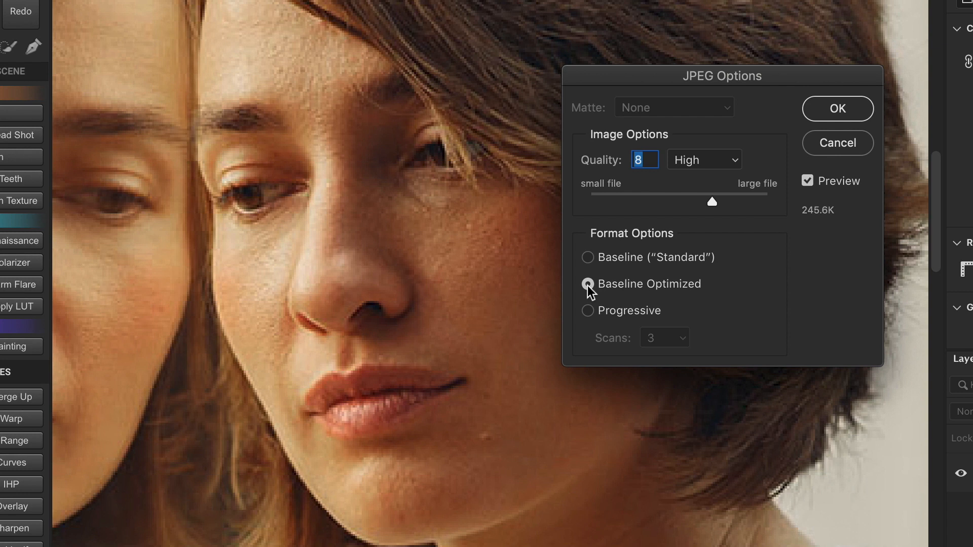
click(587, 310)
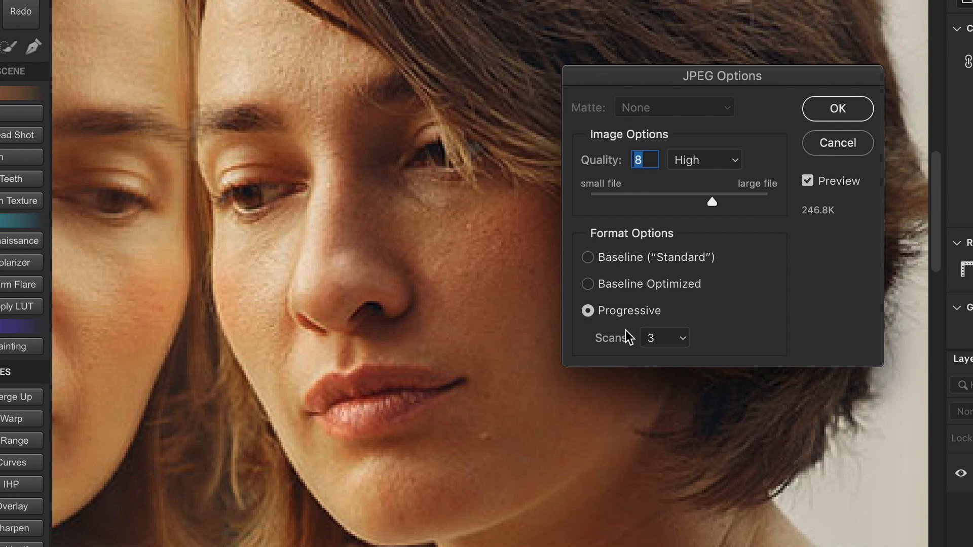
click(663, 337)
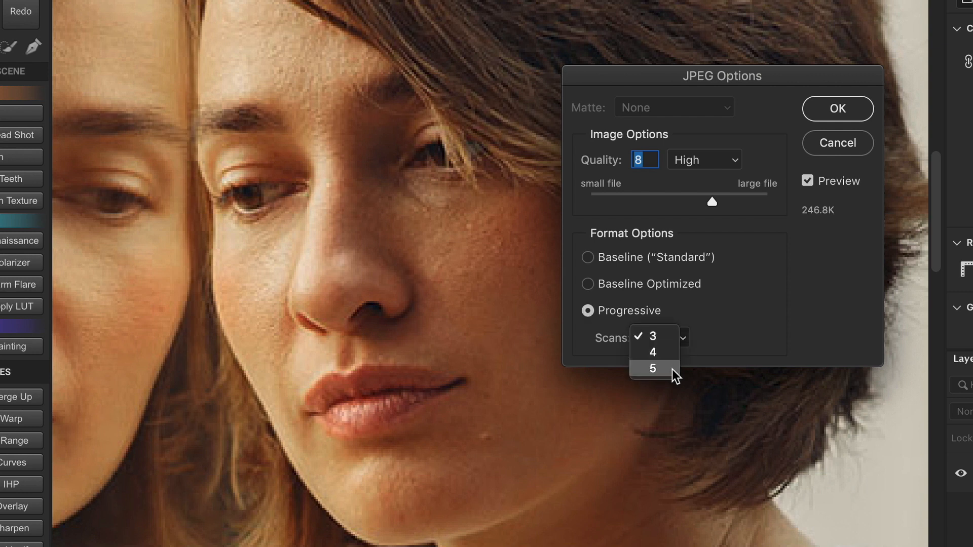
click(653, 336)
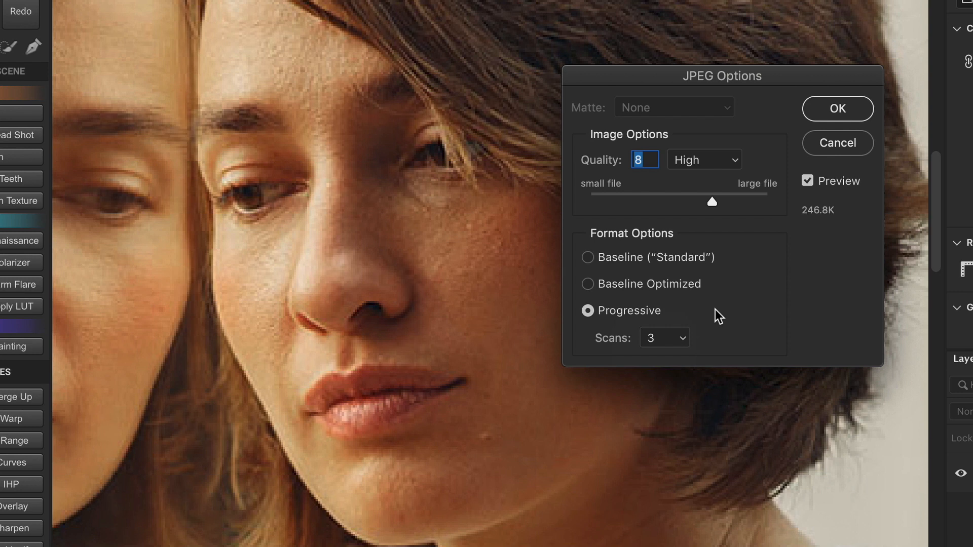
mouse_move(622, 331)
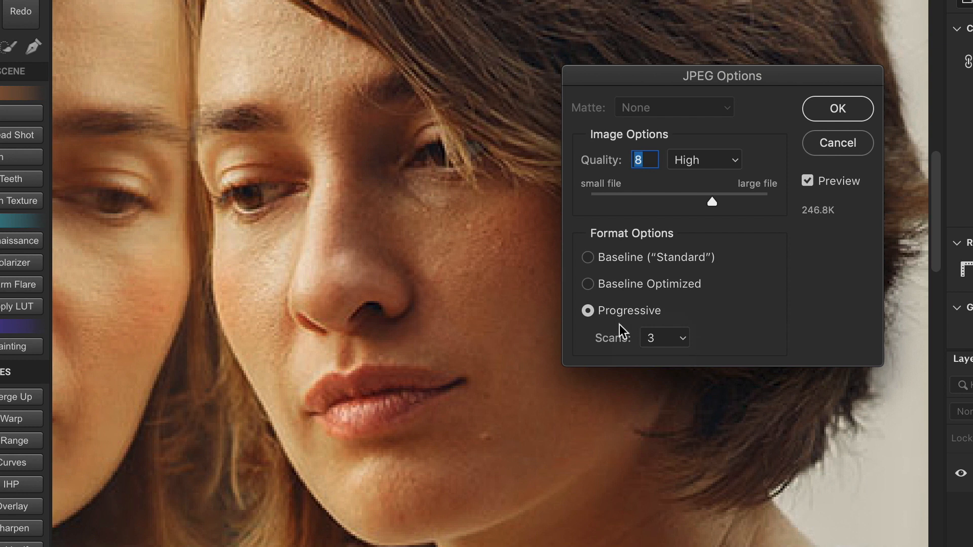
mouse_move(639, 328)
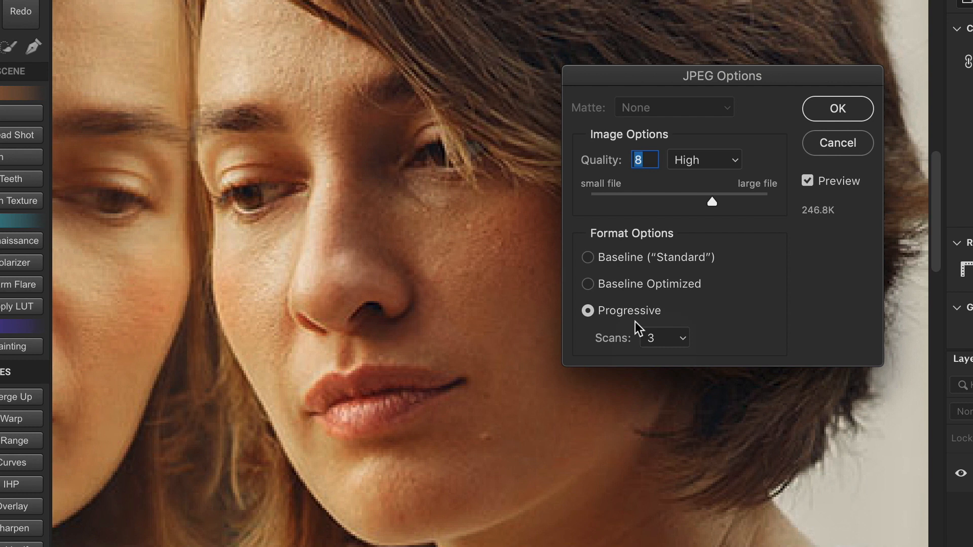
mouse_move(594, 259)
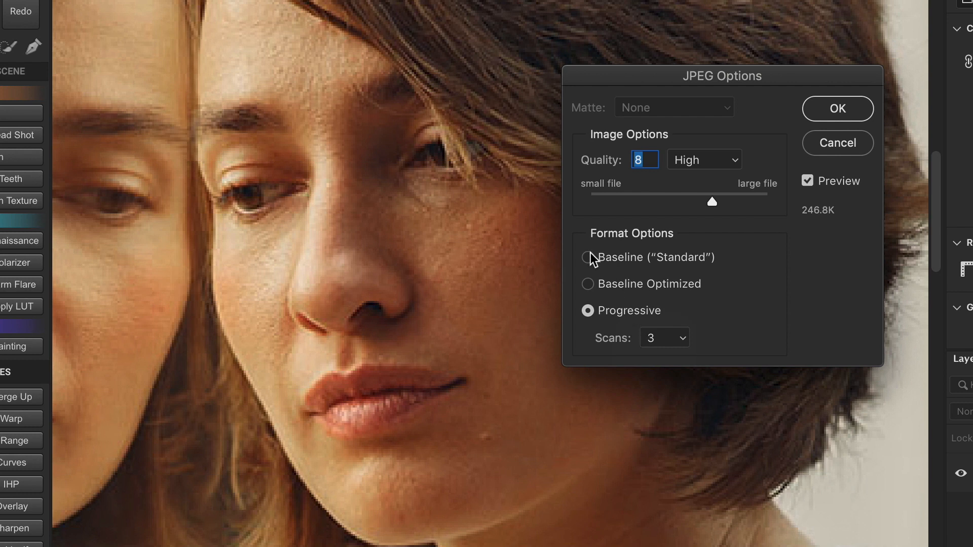
click(838, 109)
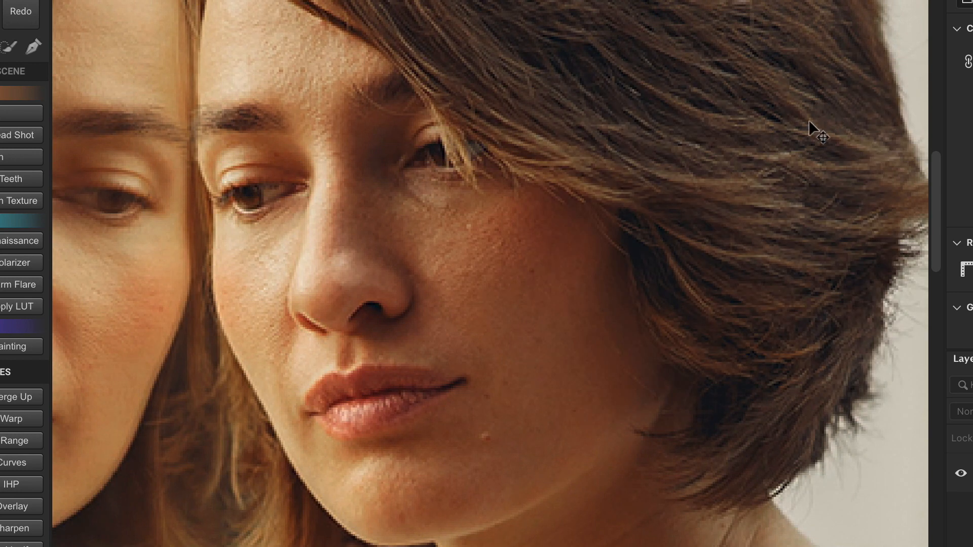